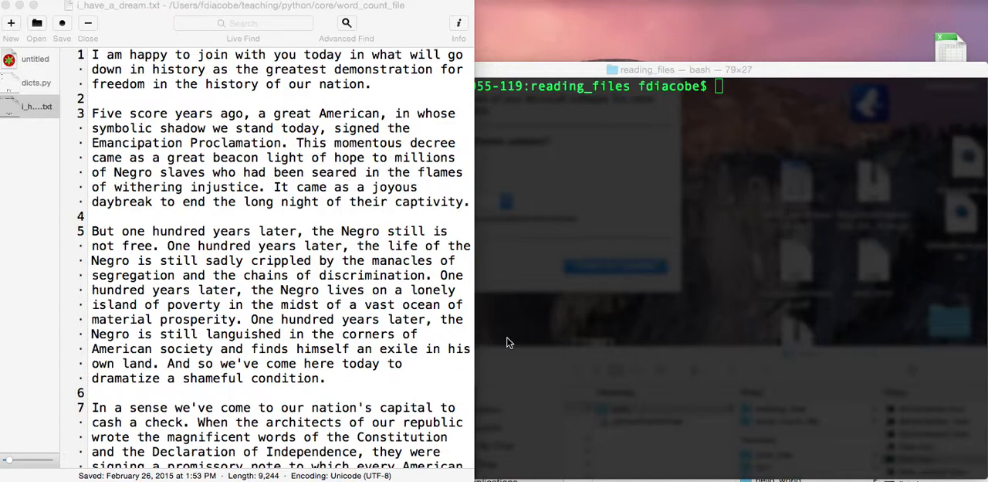
mouse_move(515, 343)
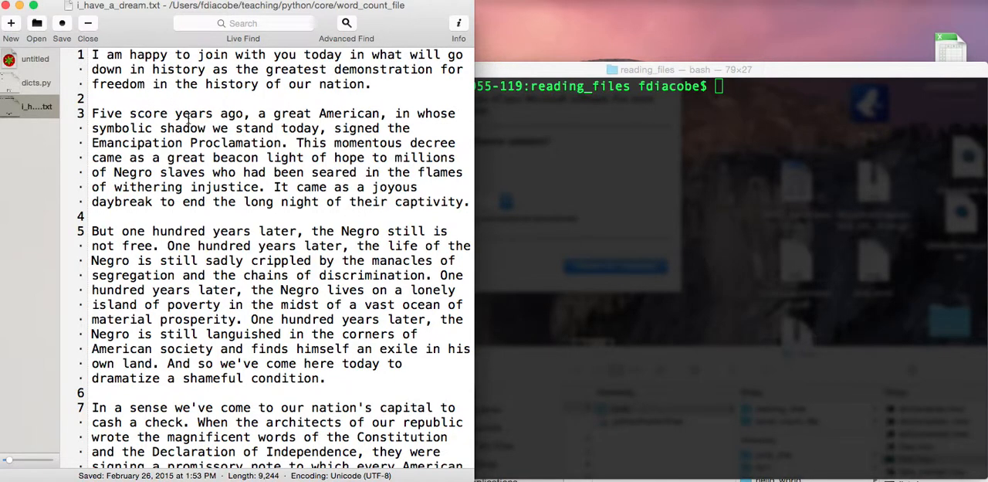
Close the speech file's save prompt without saving and create a new blank document.
scroll(down, 3)
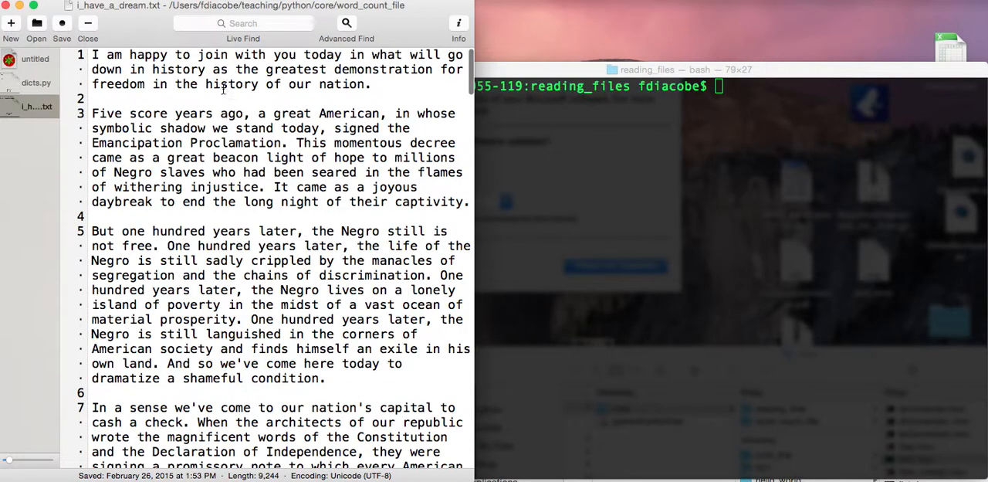
scroll(down, 3)
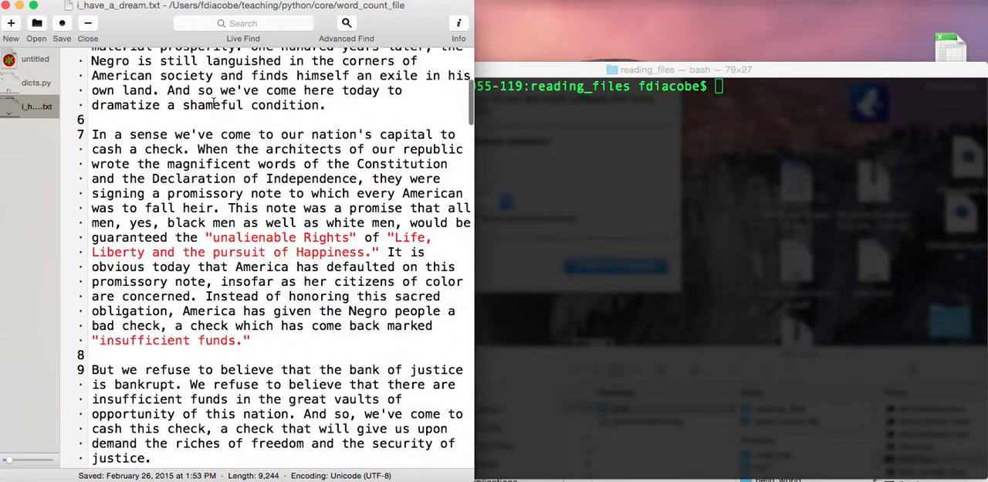
scroll(down, 3)
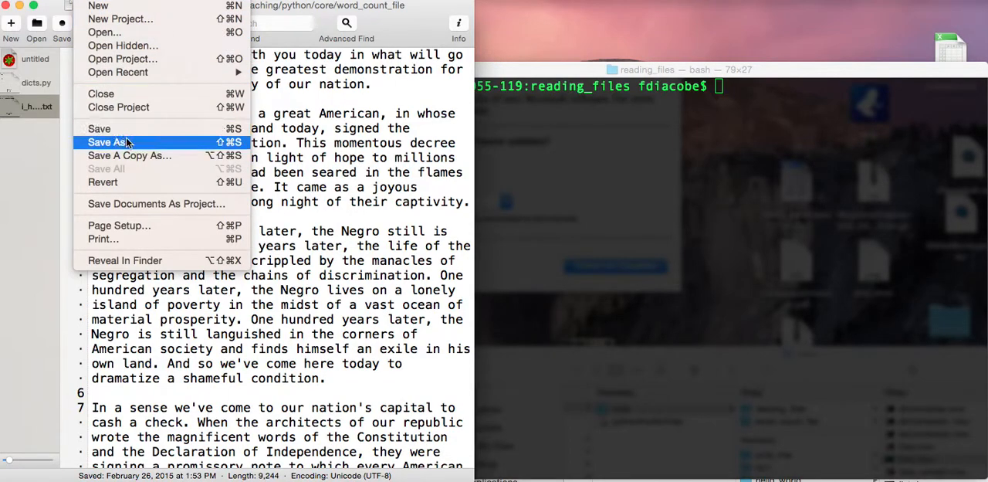
click(107, 142)
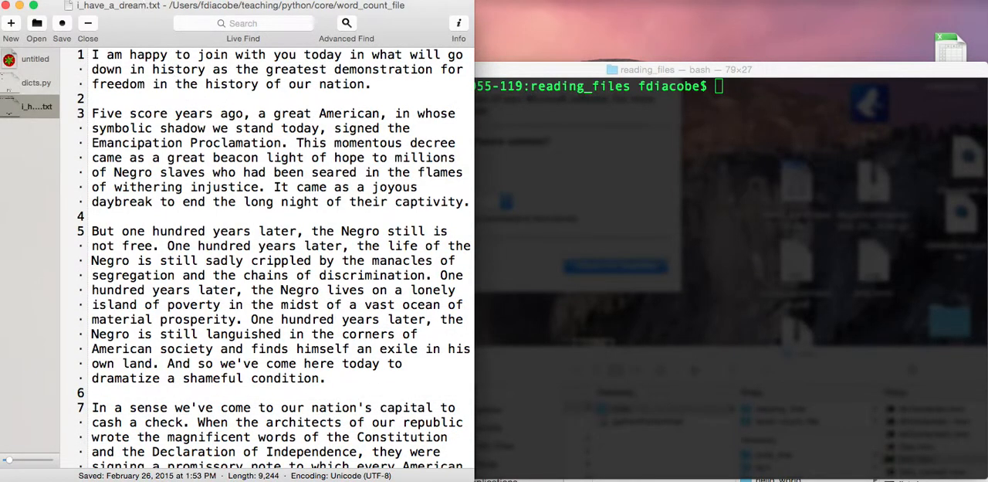
click(89, 6)
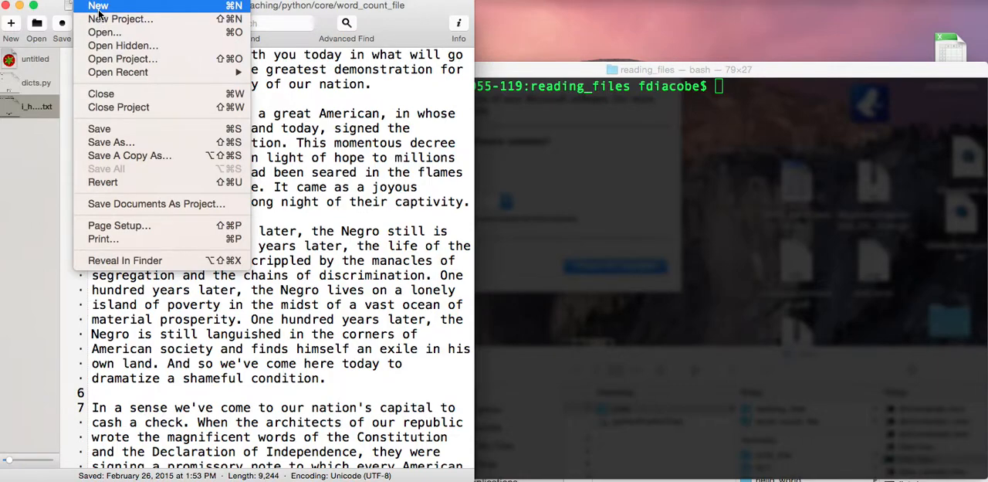
click(97, 6)
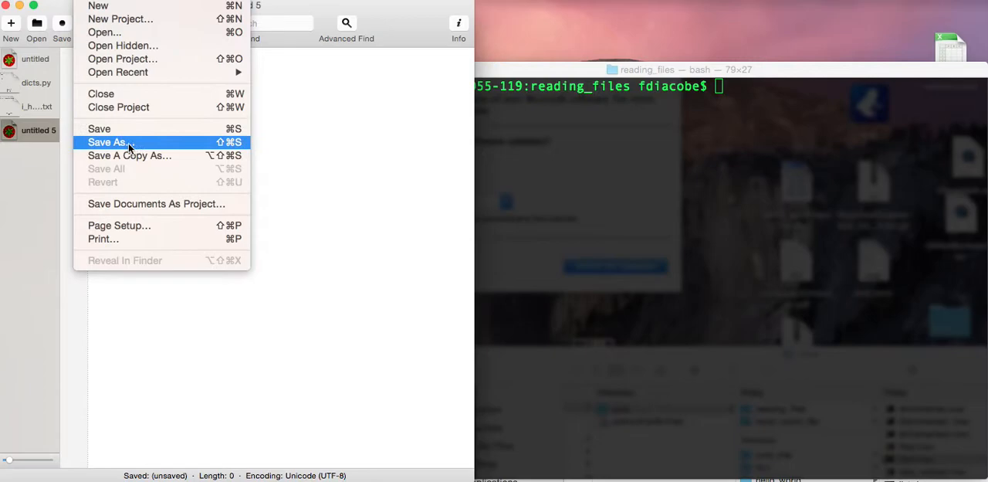
Save the new document as analisys.py in the teaching/word_count_file folder.
click(107, 141)
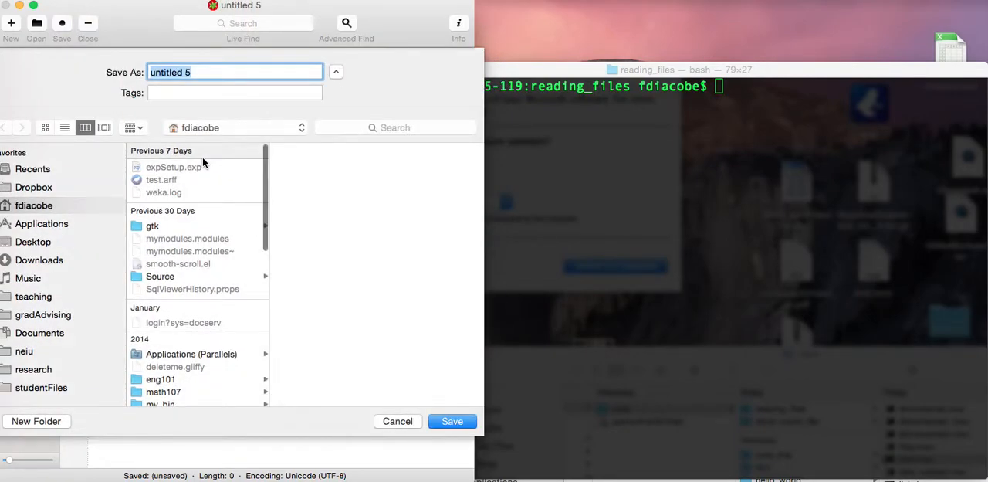
click(34, 296)
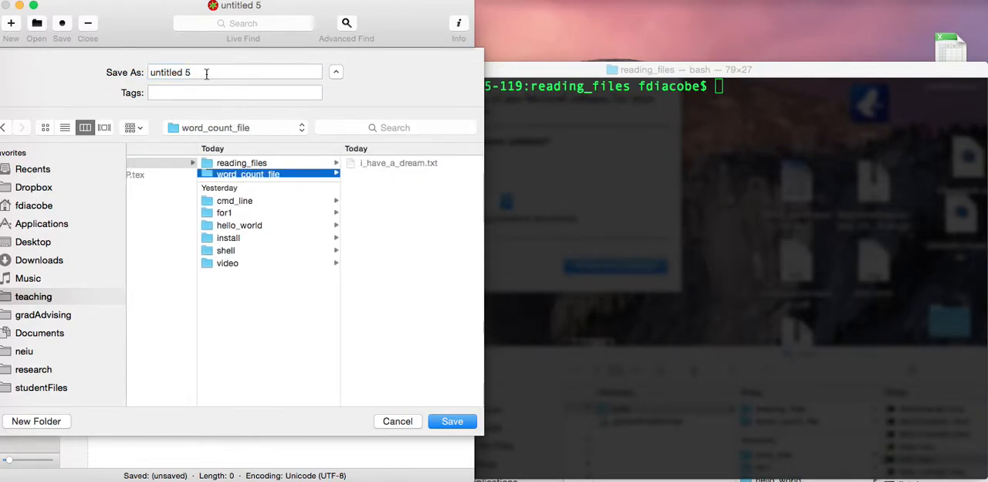
text(analisys.py)
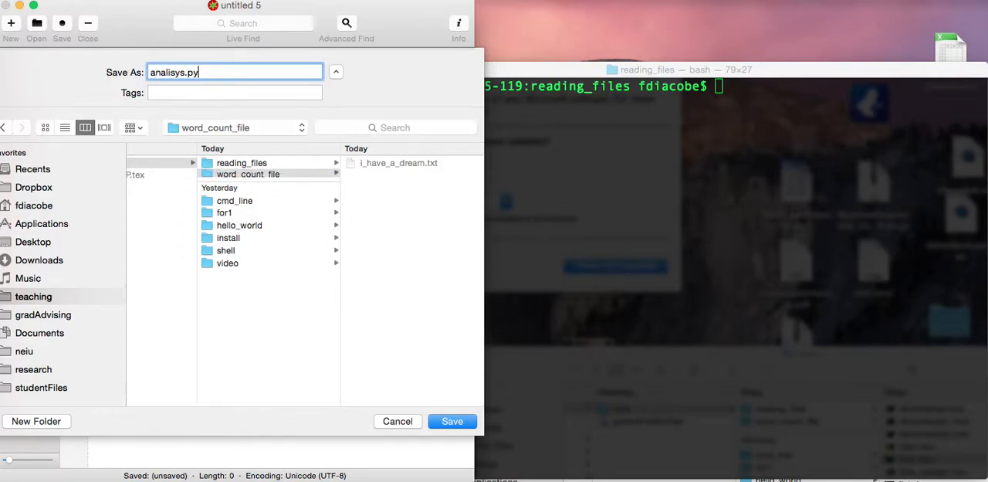
click(452, 420)
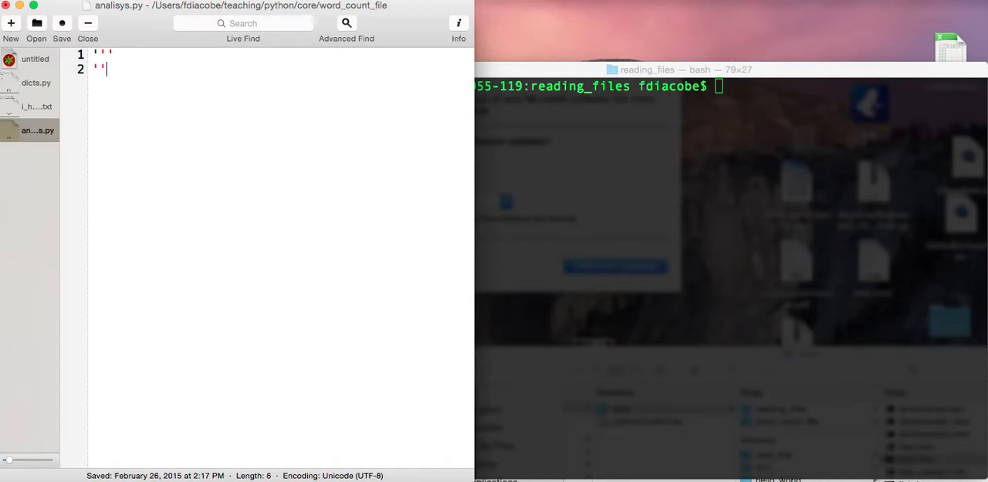
Write the docstring 'This is a toolset to analyze the I have a dream speech.' plus blank lines.
text(')
key(enter)
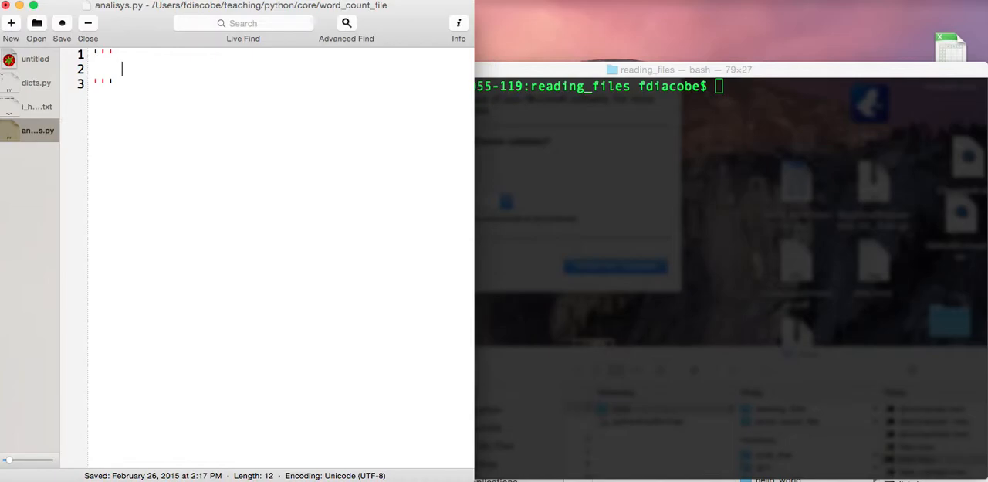
text(This)
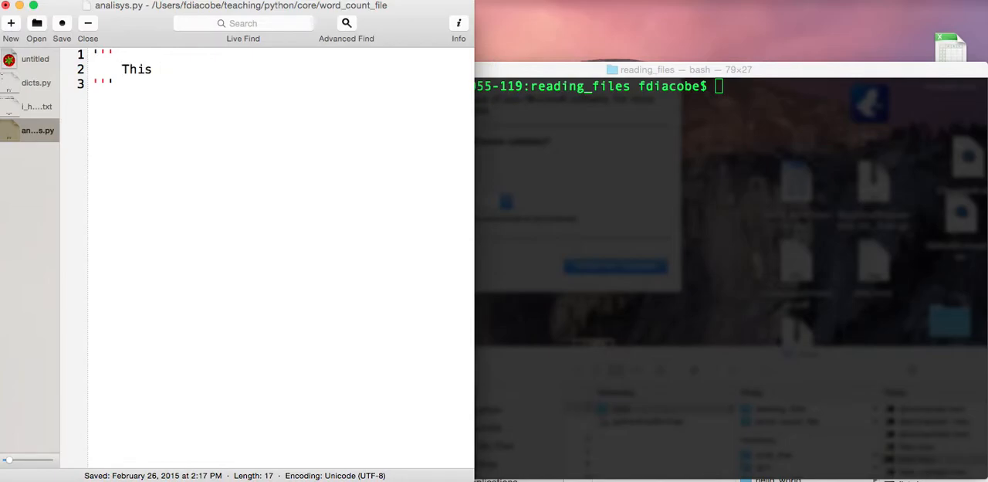
text(is a too)
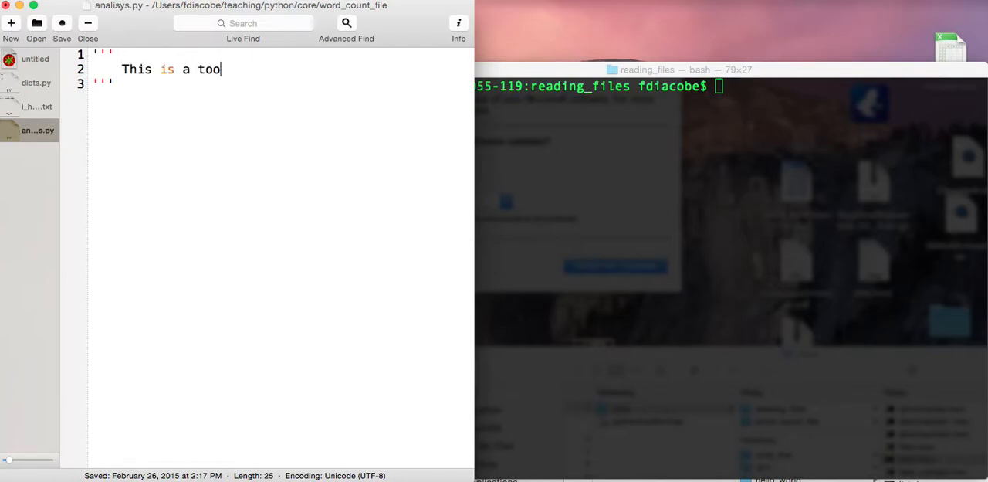
text(lset to anal)
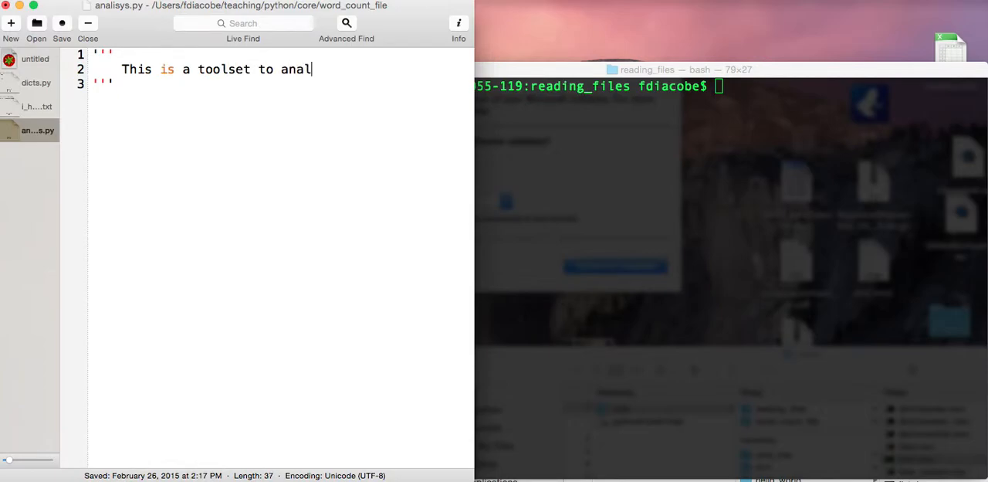
text(yze the)
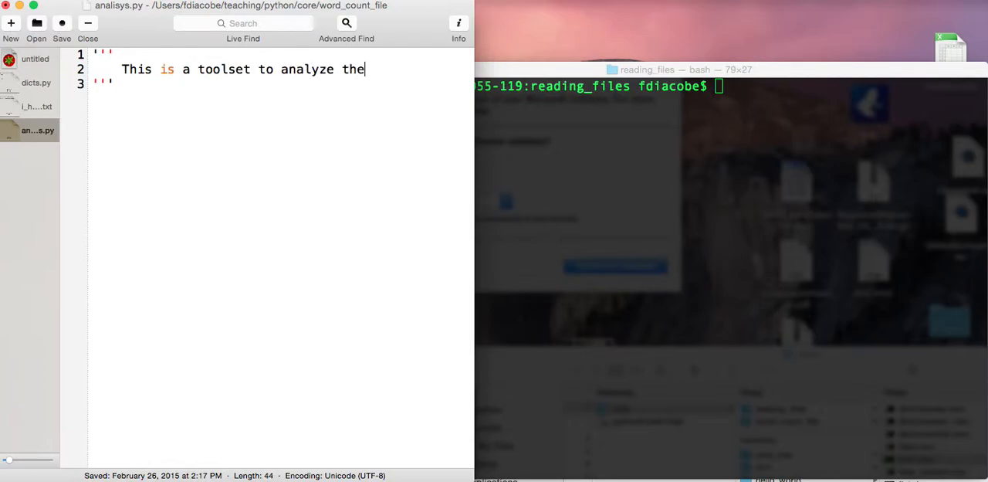
text(I have a dre)
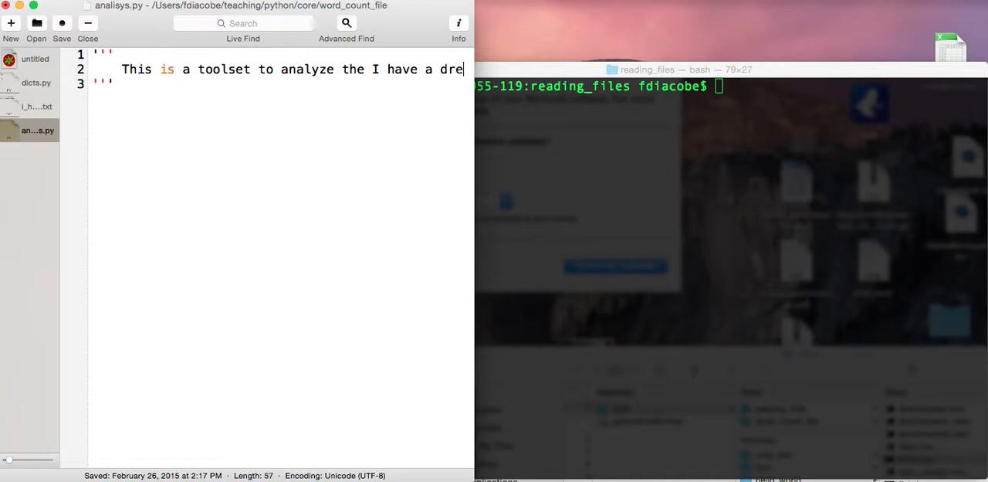
text(am speech.)
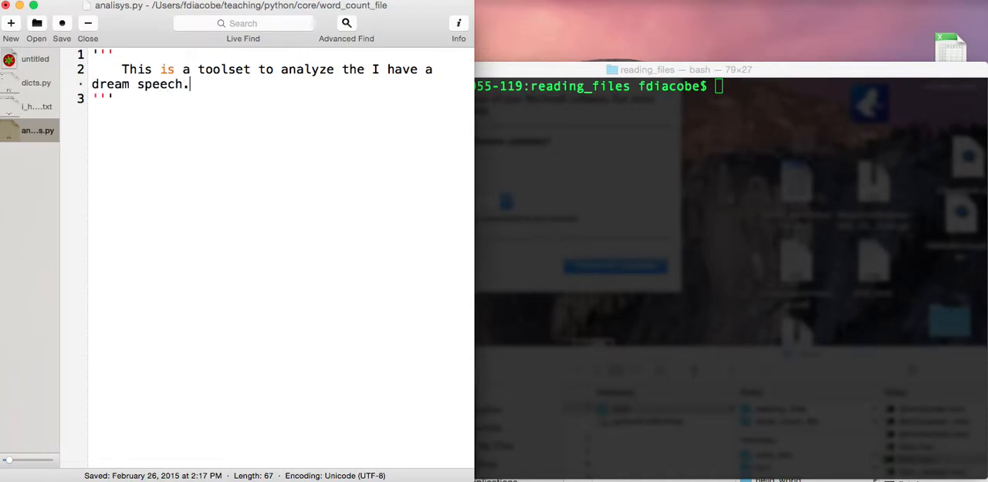
key(enter)
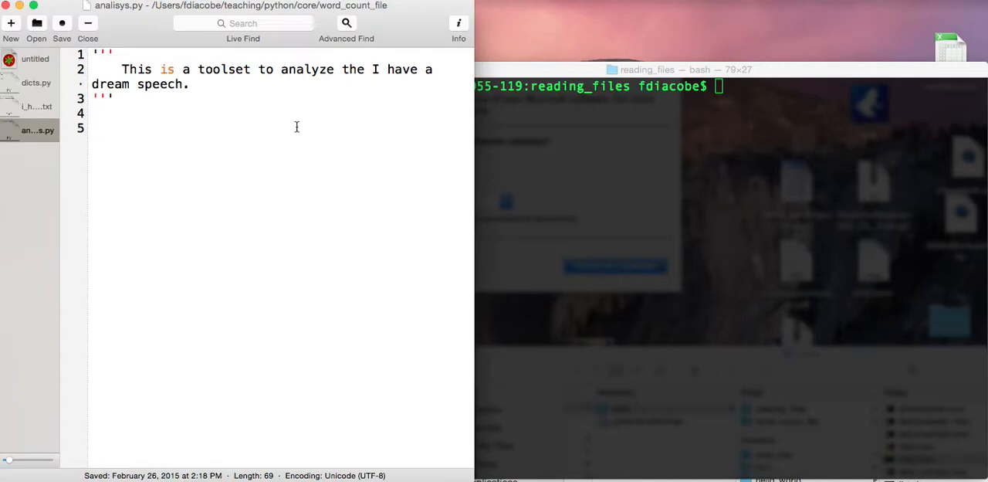
click(92, 129)
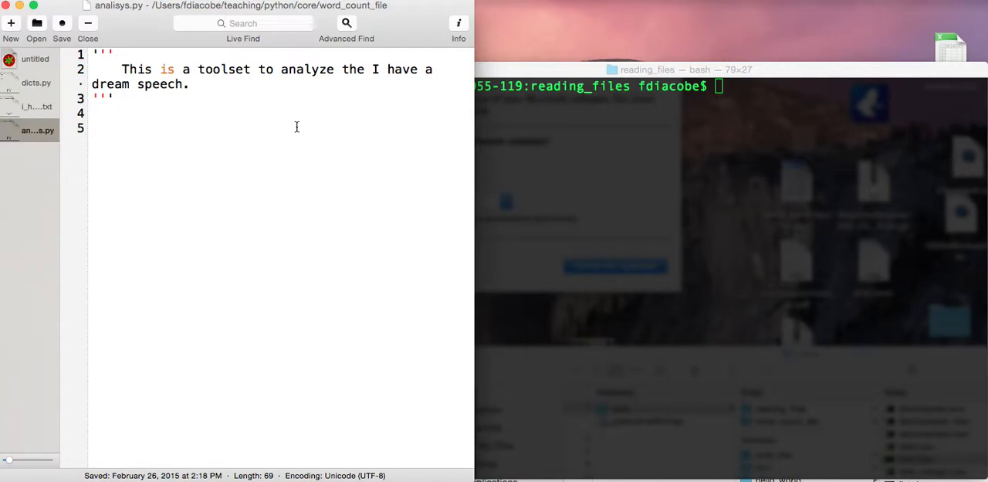
On line 5, write def file2list(filename): and start an indented body line.
click(91, 128)
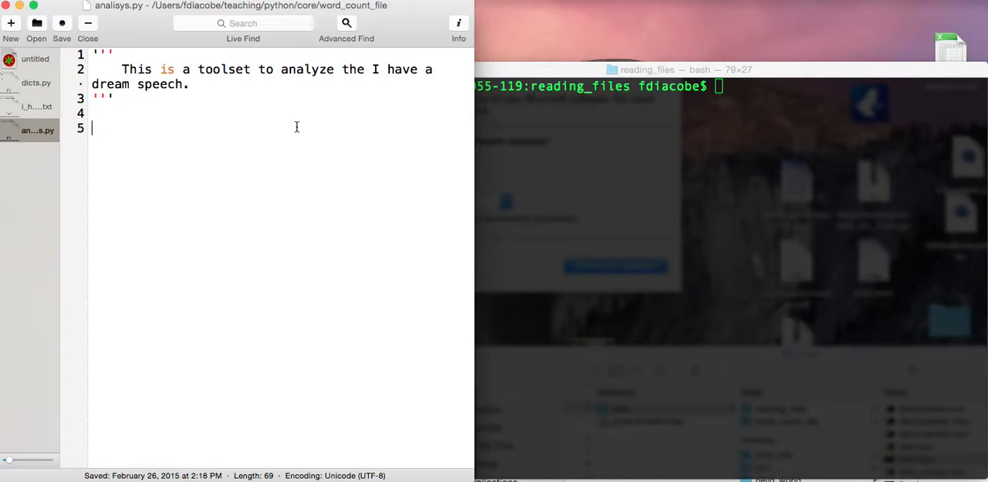
text(def)
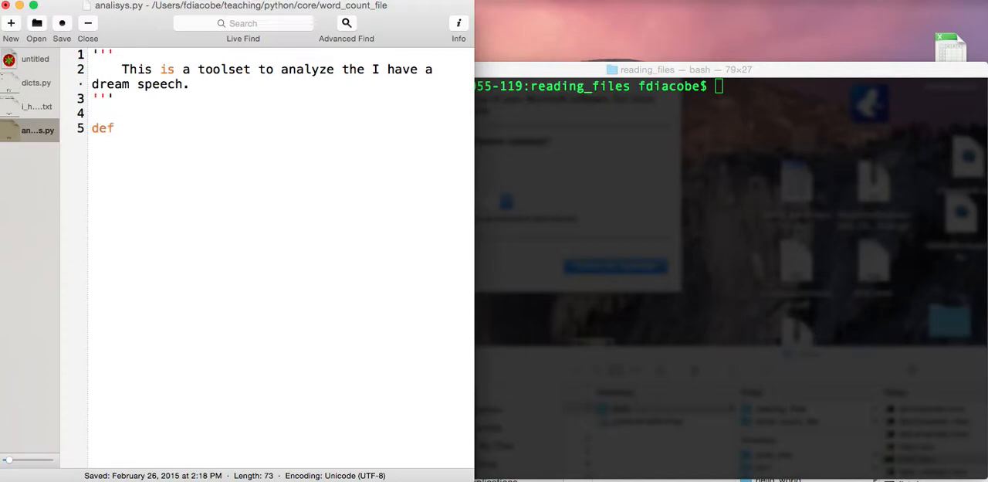
text(" ")
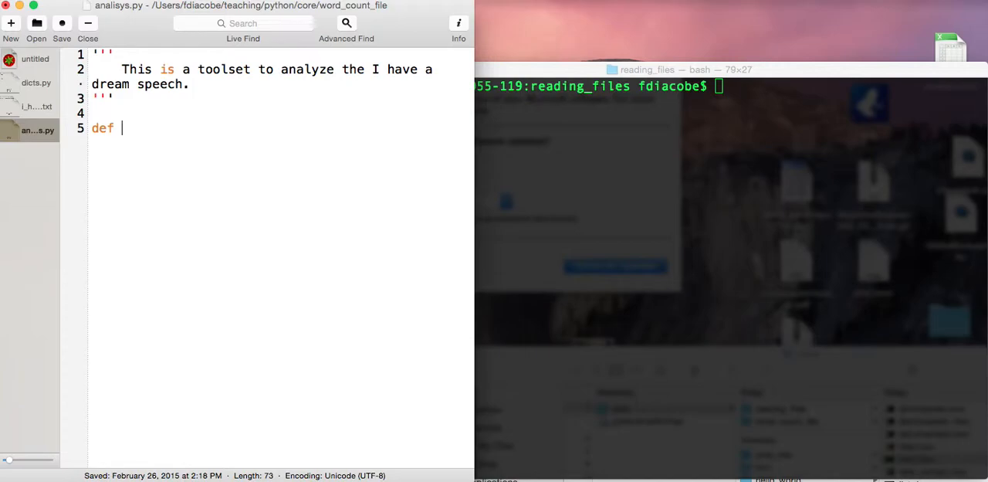
text(file2)
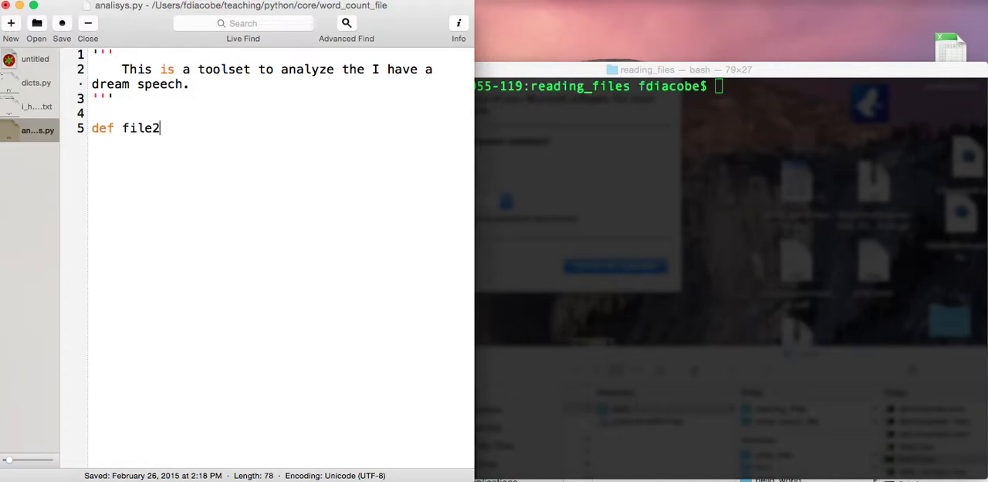
text(list)
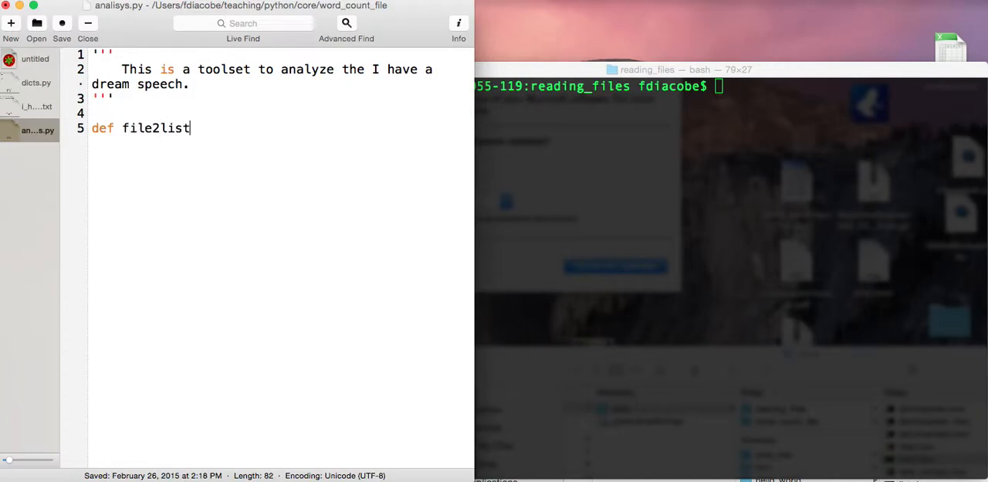
text(()
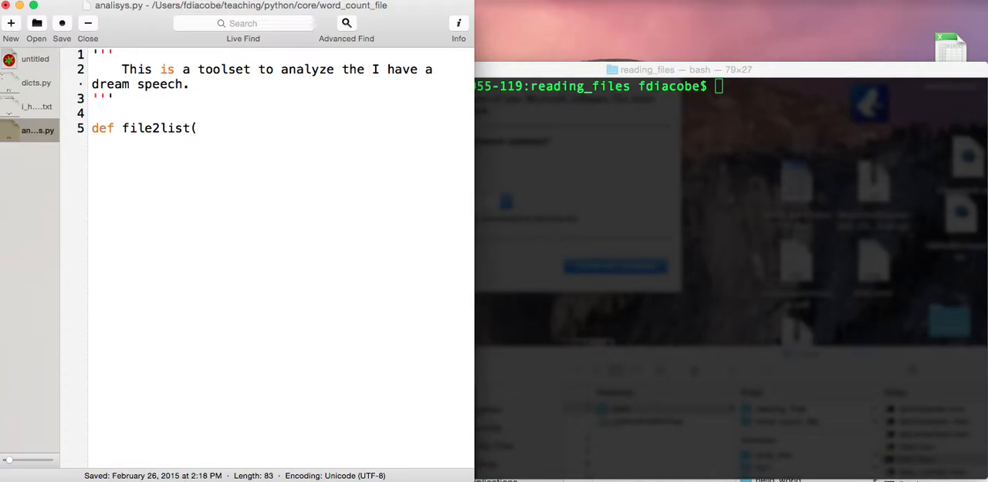
text(fi)
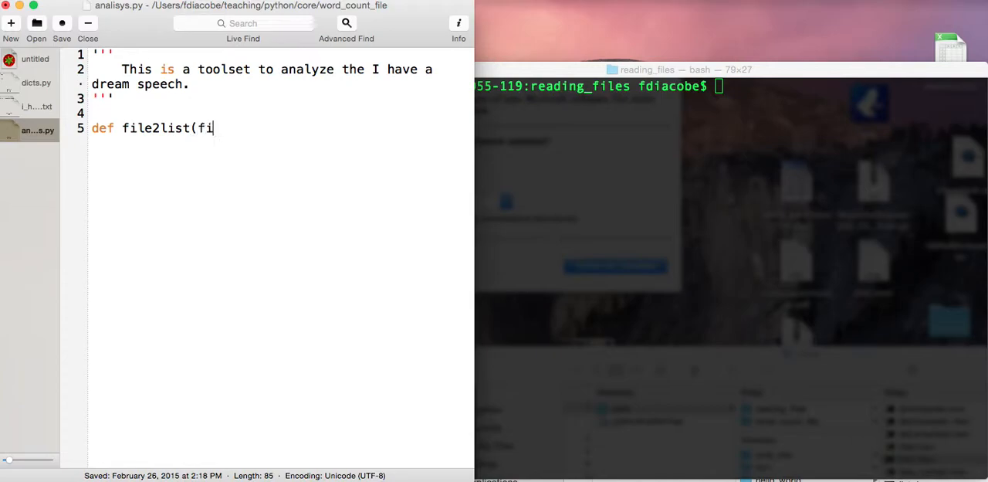
text(lename))
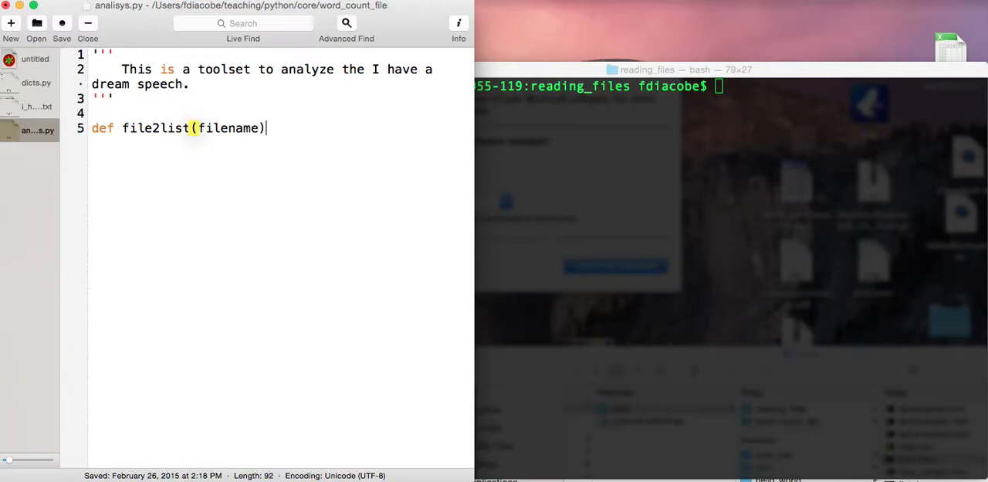
text(:)
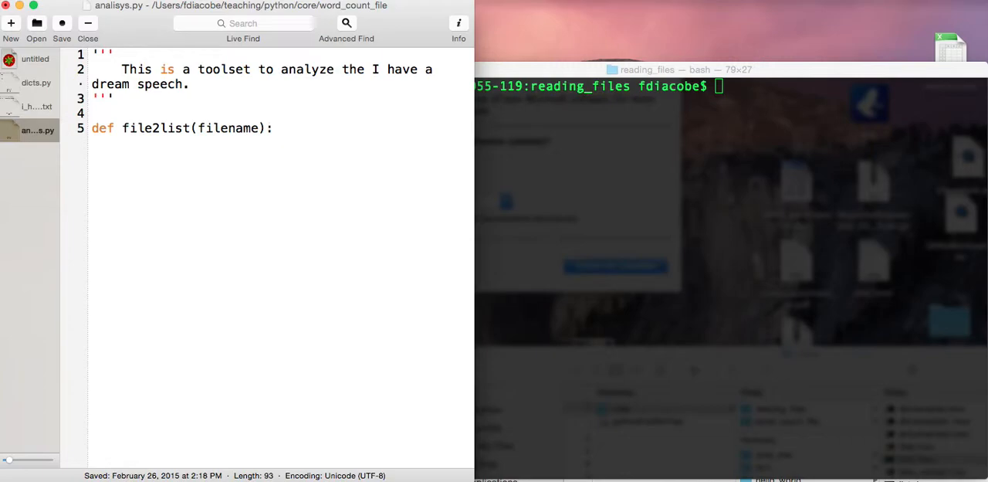
key(enter)
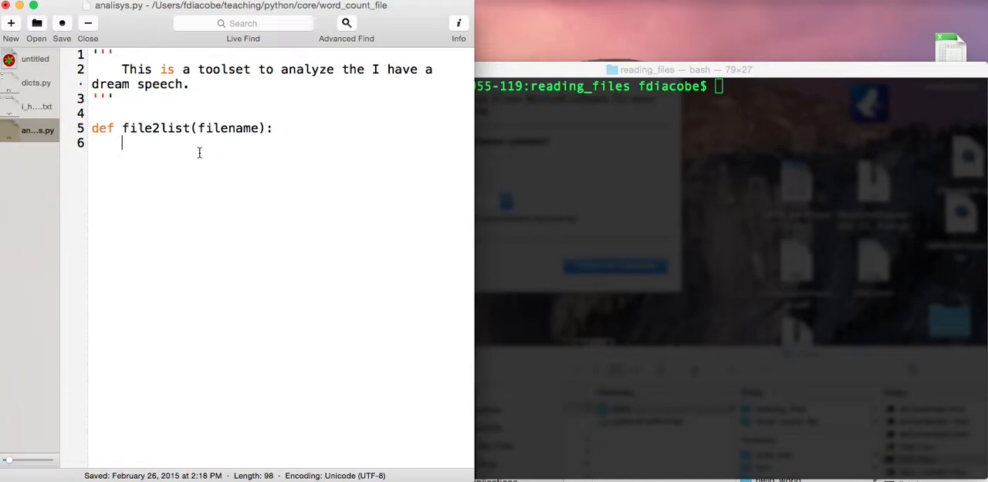
mouse_move(121, 198)
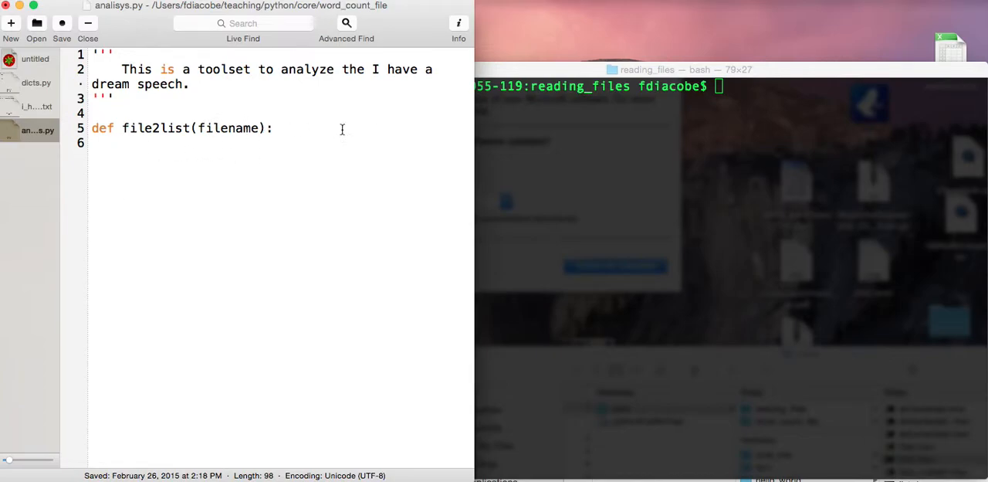
mouse_move(378, 121)
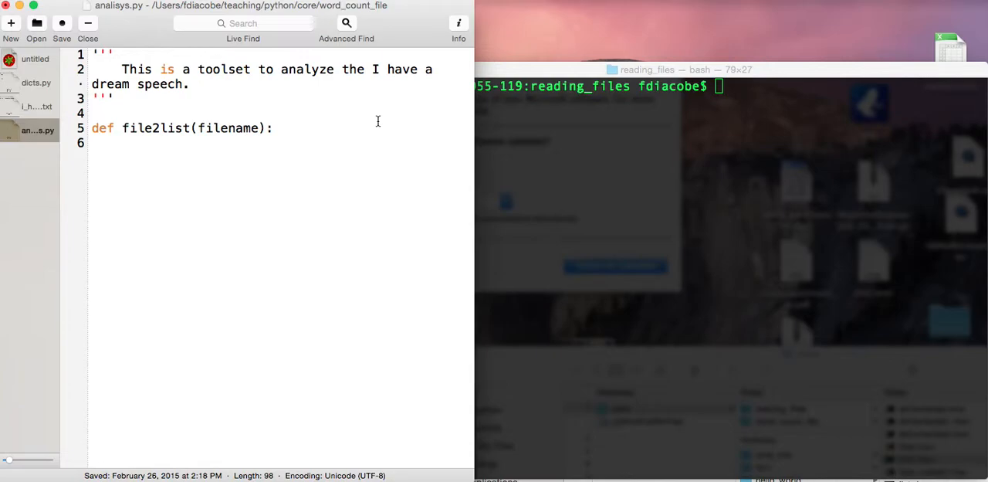
Draft a file2list body returning open(filename).read().
key(enter)
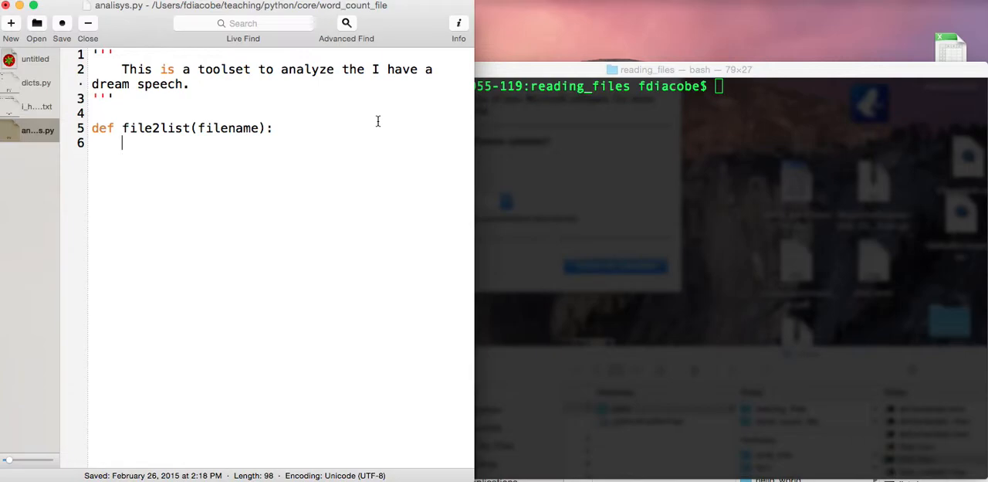
text(return)
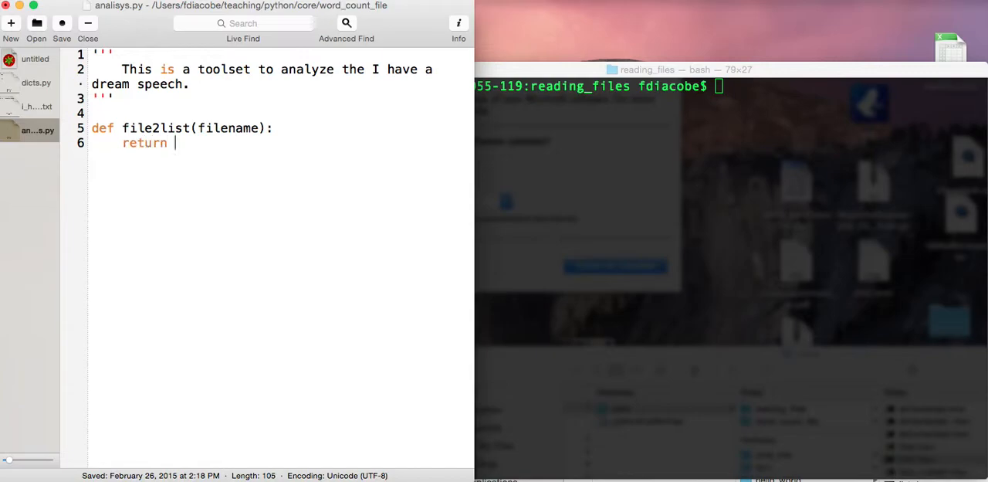
text(open)
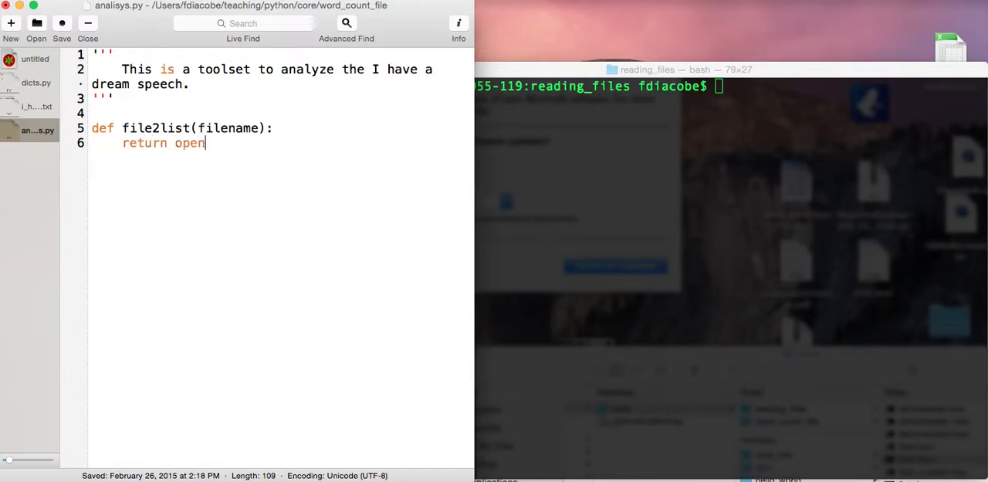
text((filename)
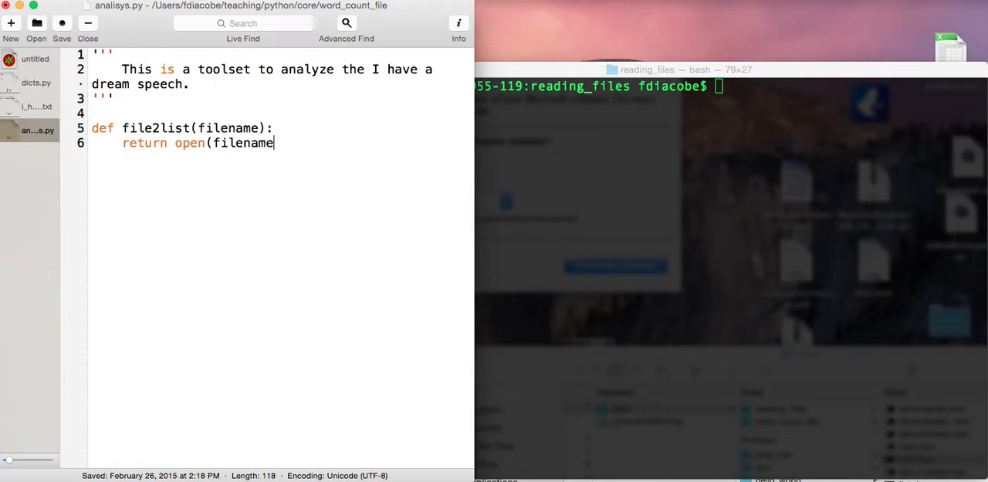
text().read())
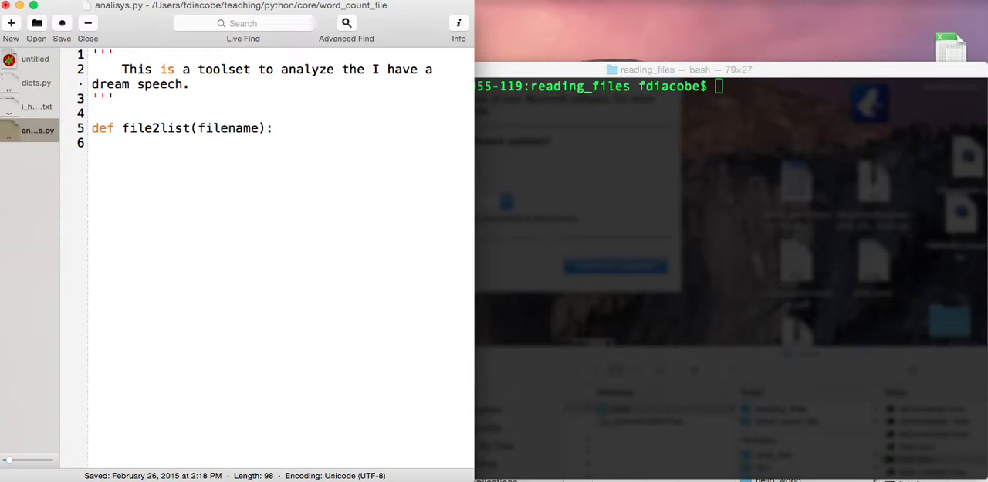
Rewrite the body as f = open(filename), f_str = f.read(), return f_str.split(" ").
text(f =)
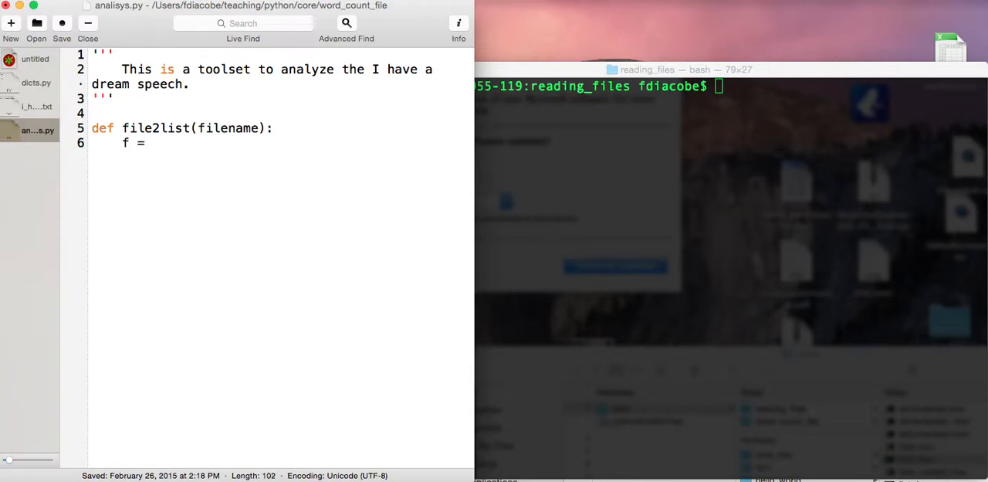
text(open(filena)
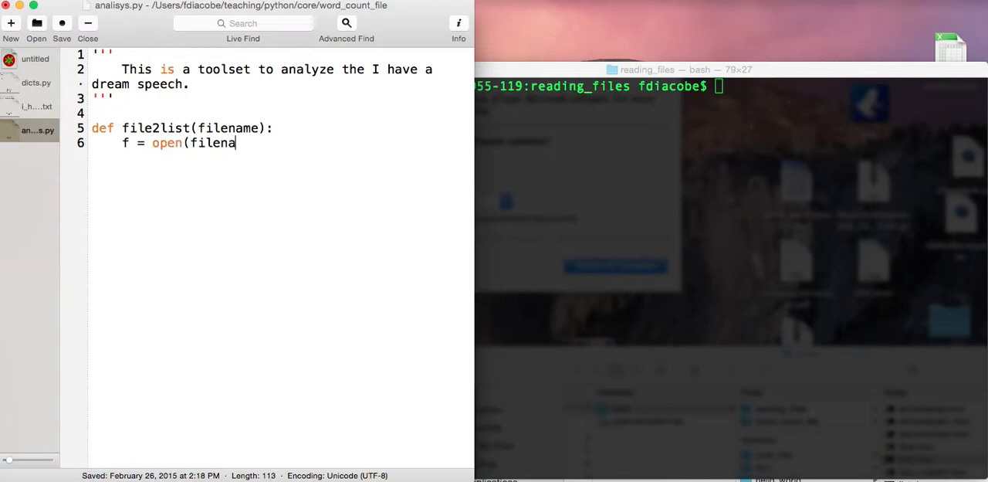
text(me))
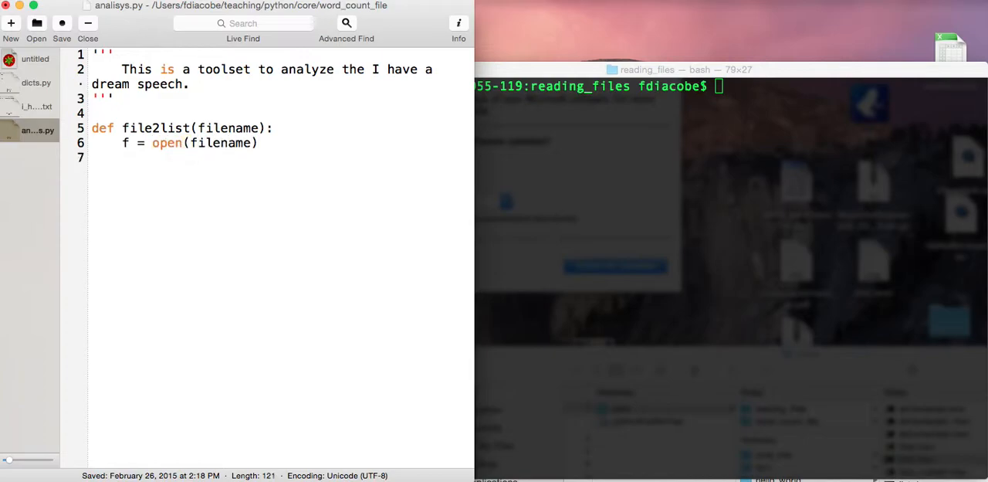
text(f_str)
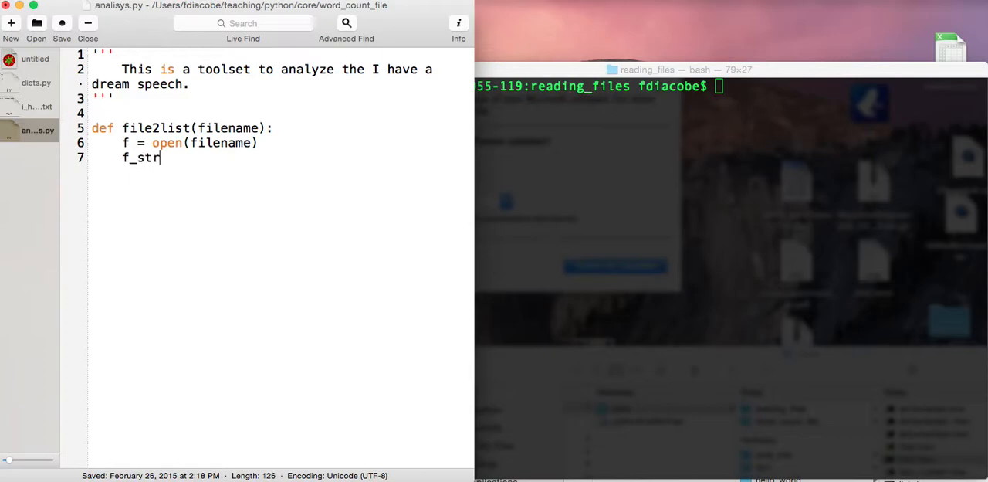
text(= f.read()
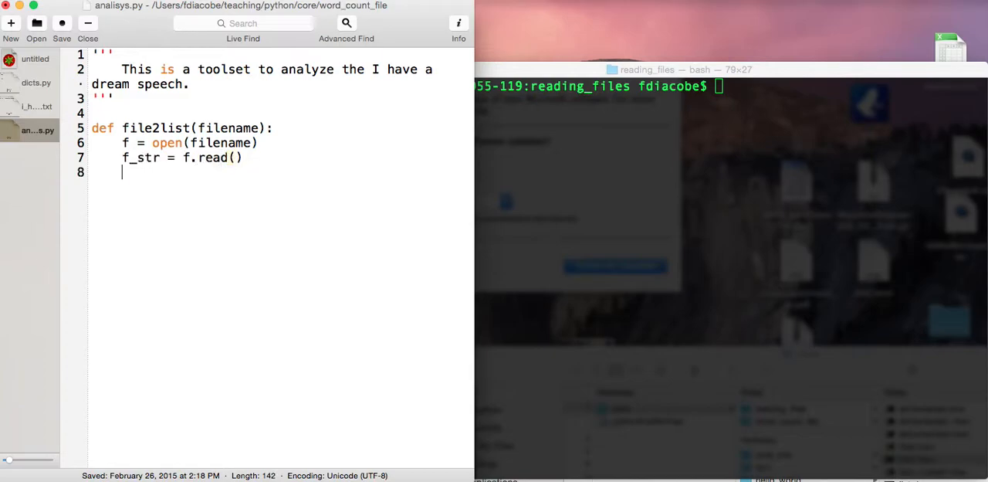
text(return)
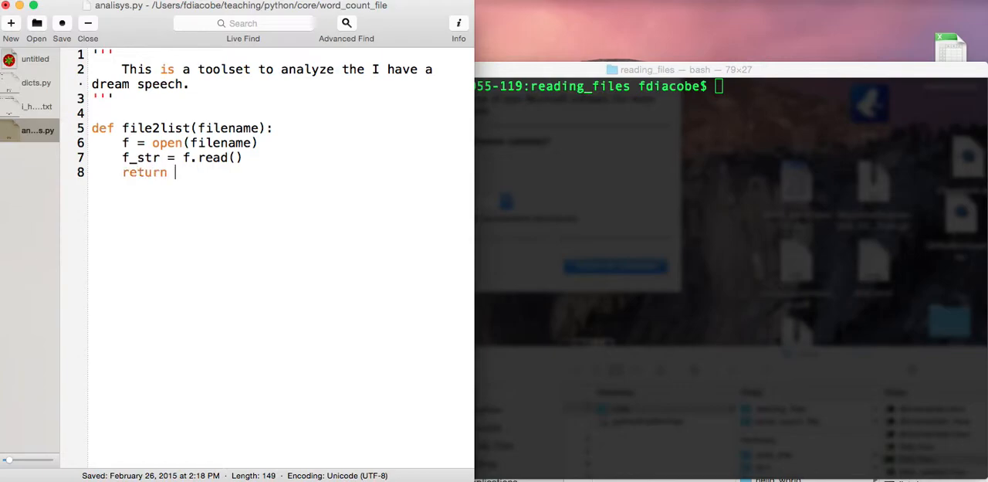
text(f_str.)
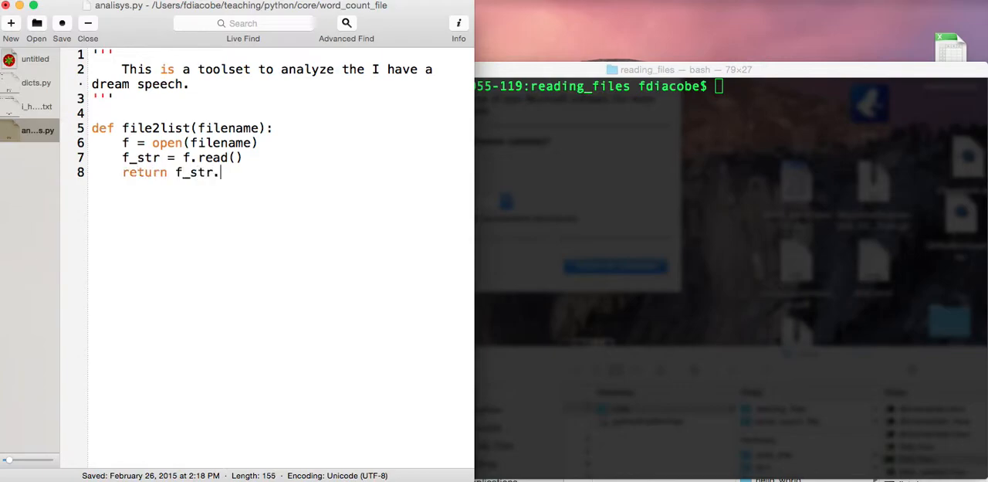
text(split(")
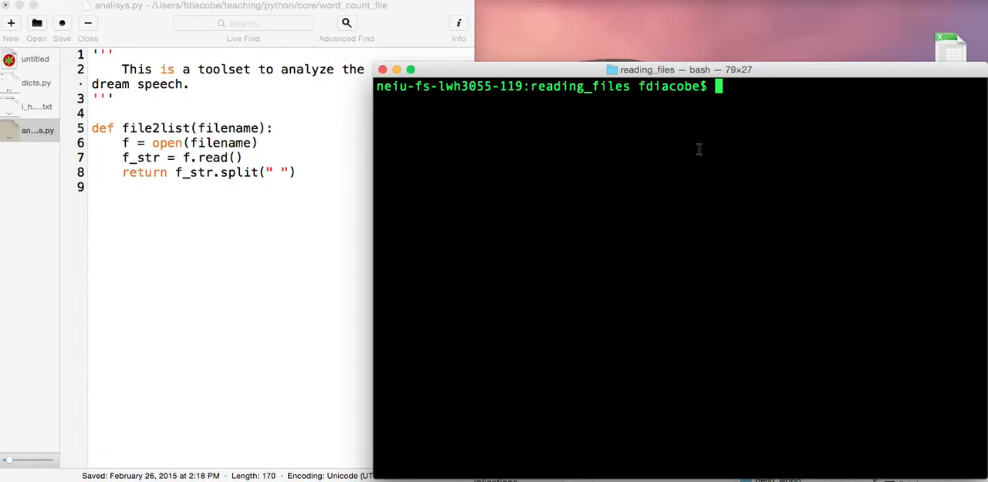
In Terminal, cd .. into word_count_file and launch the python interpreter.
text(cd ..)
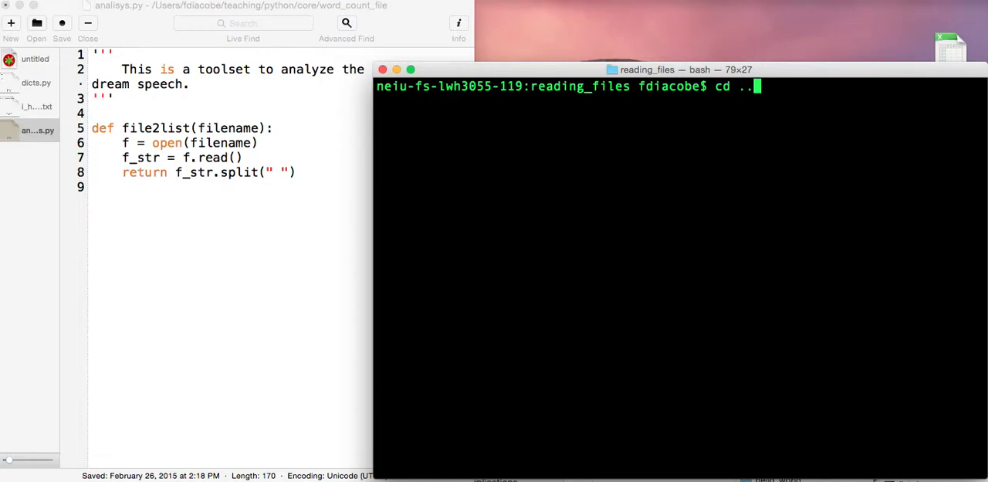
text(/c)
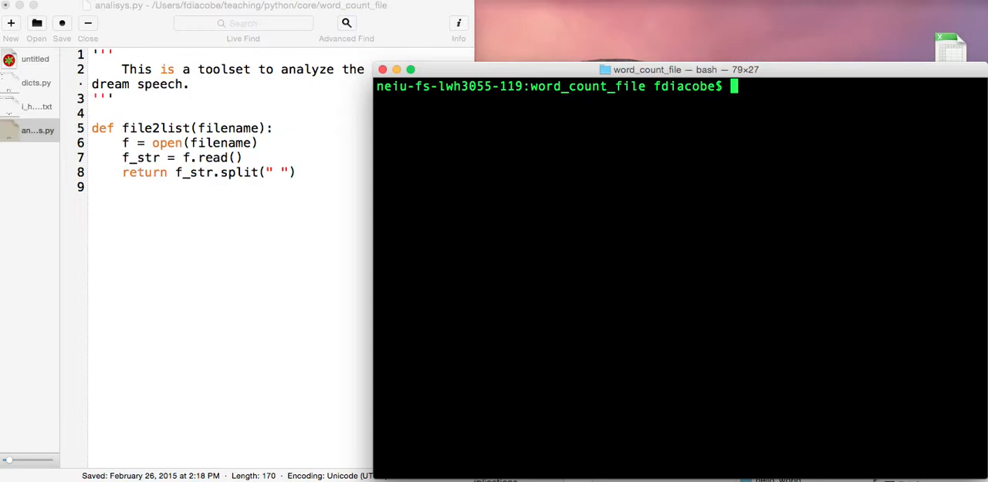
text(I have a)
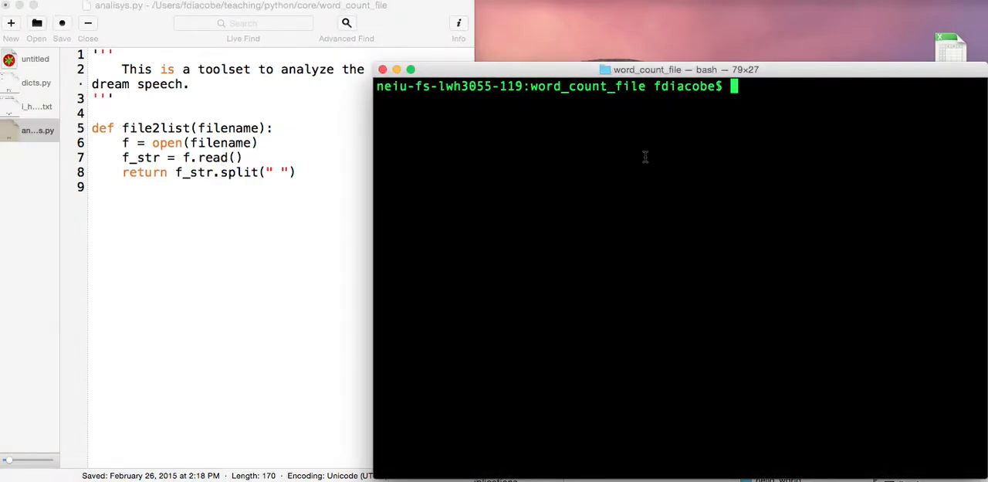
text(python)
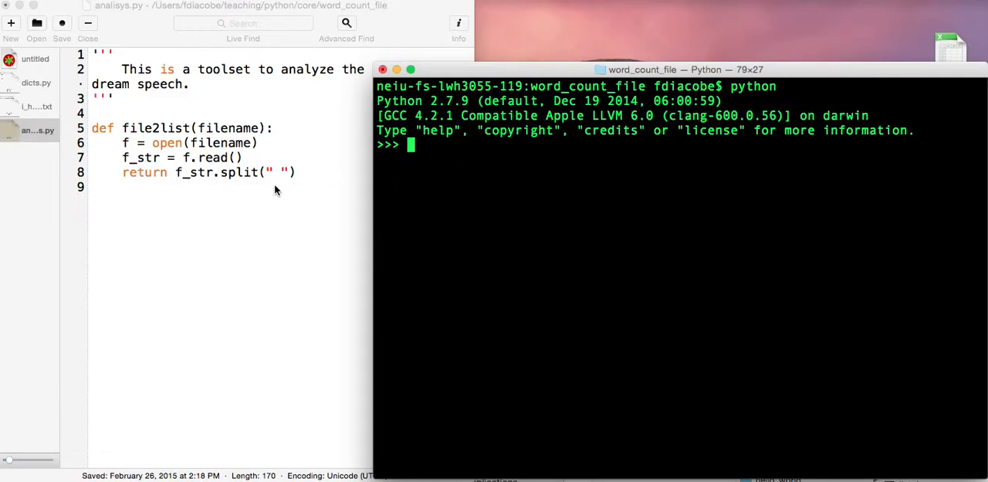
text(I have a)
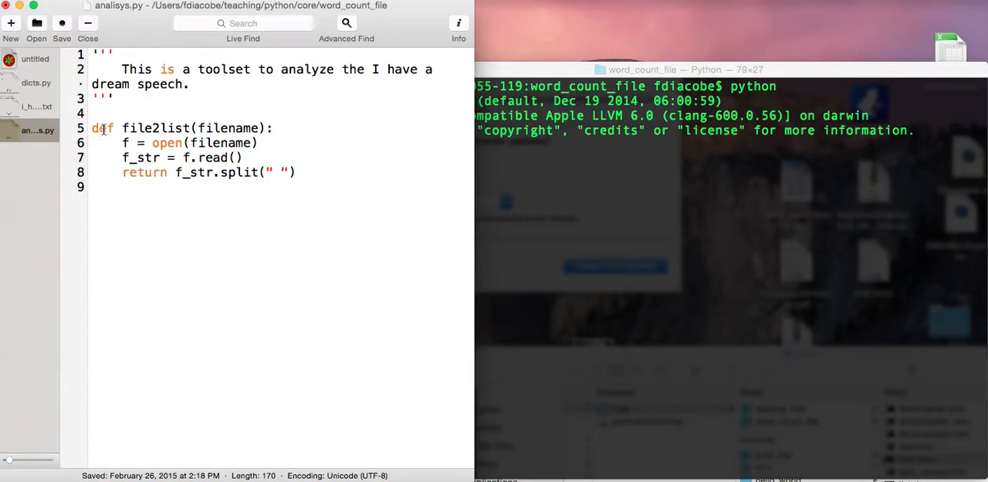
Copy file2list into the Python session and run a = file2list("i_have_a_dream.txt").
drag(91, 128, 295, 172)
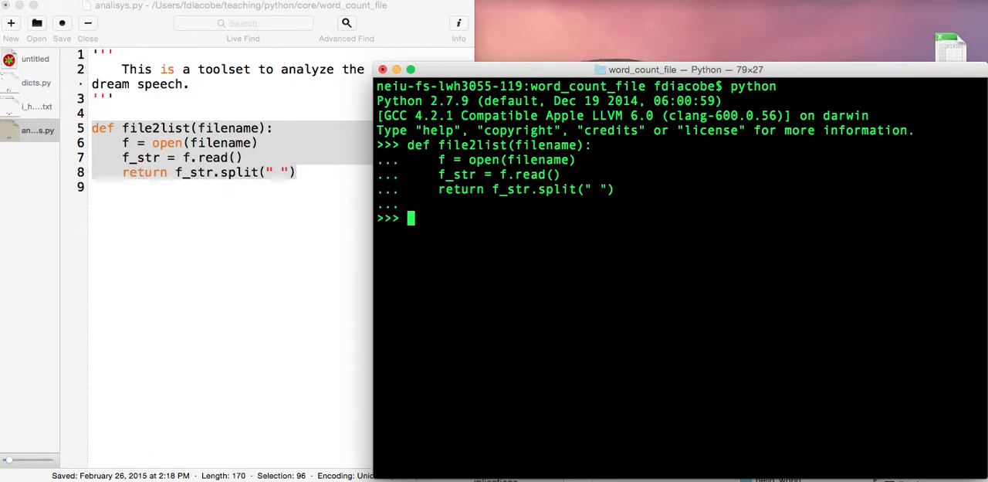
text(a =)
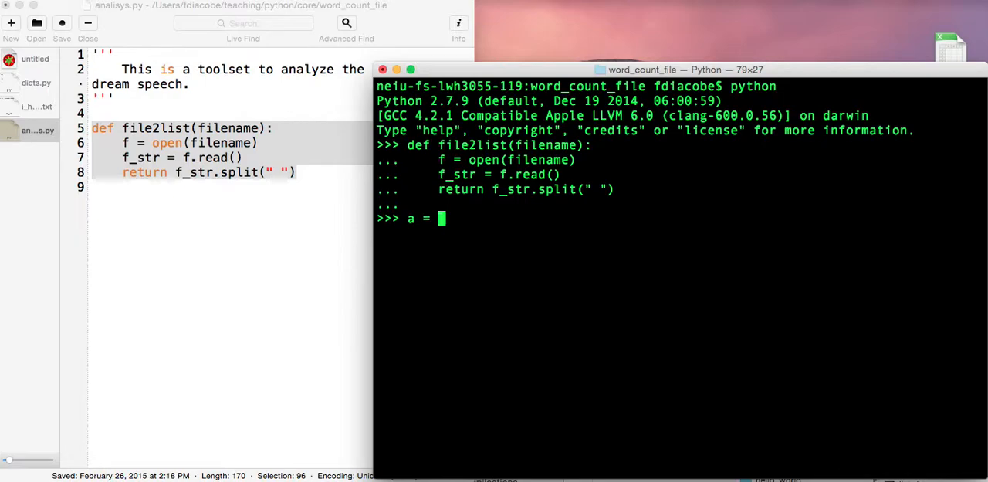
text(file2l)
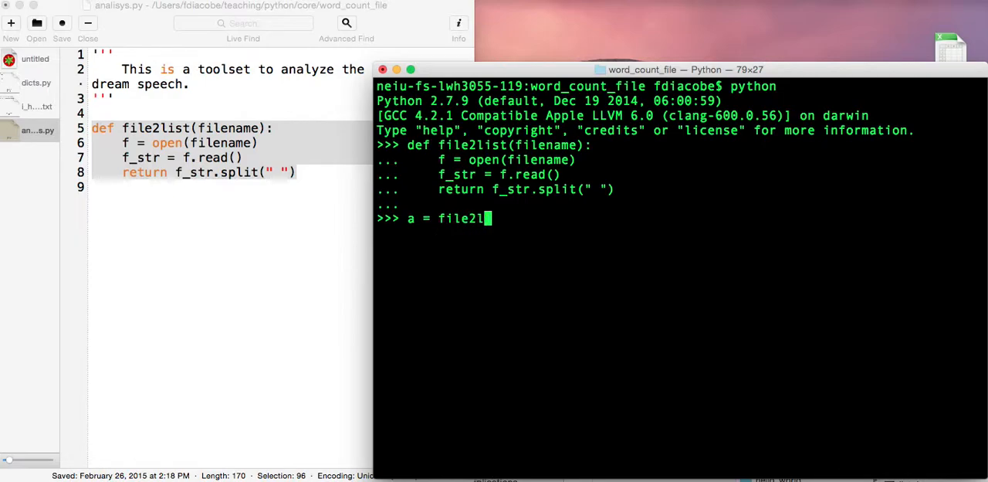
text(ist(")
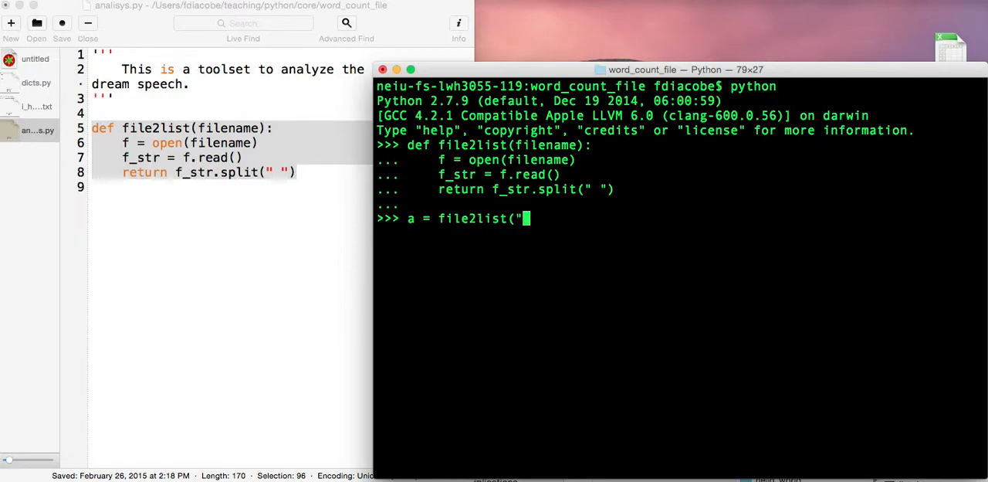
text(i_)
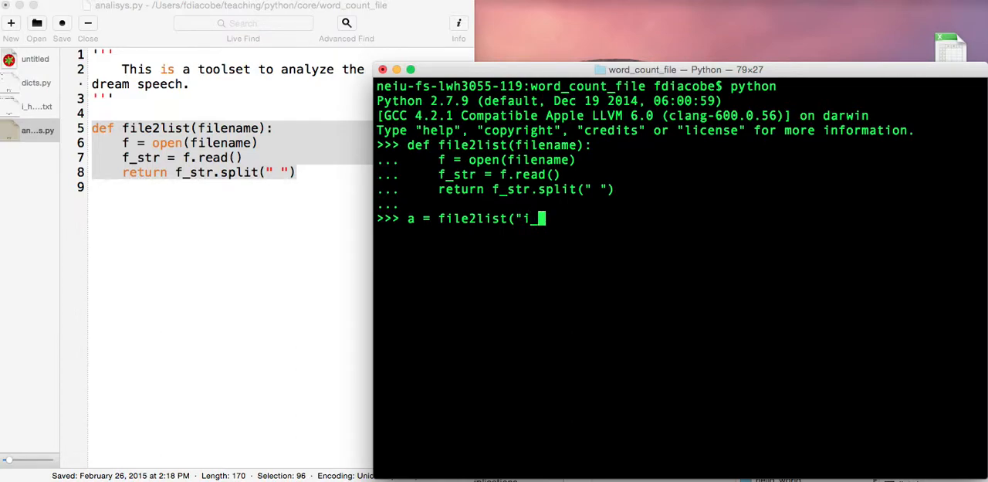
text(have_a_d)
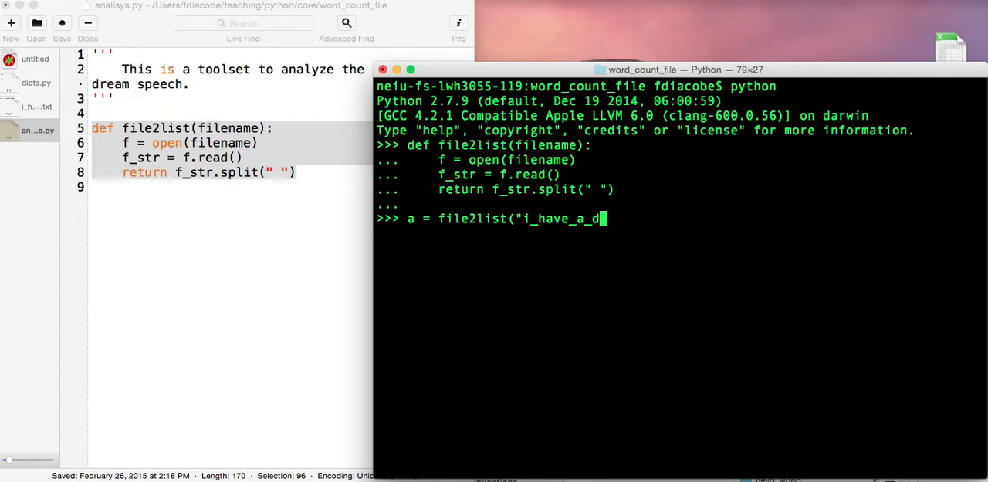
text(ream.tx)
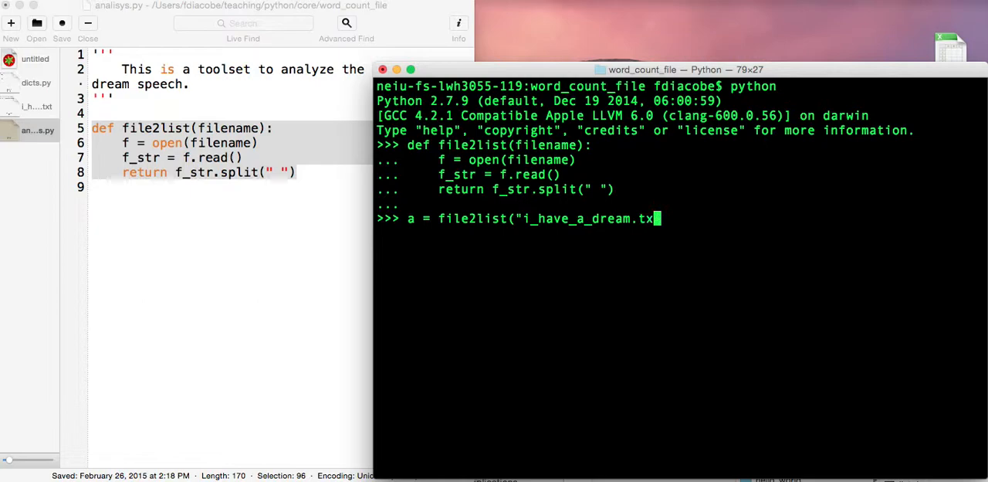
text(t"))
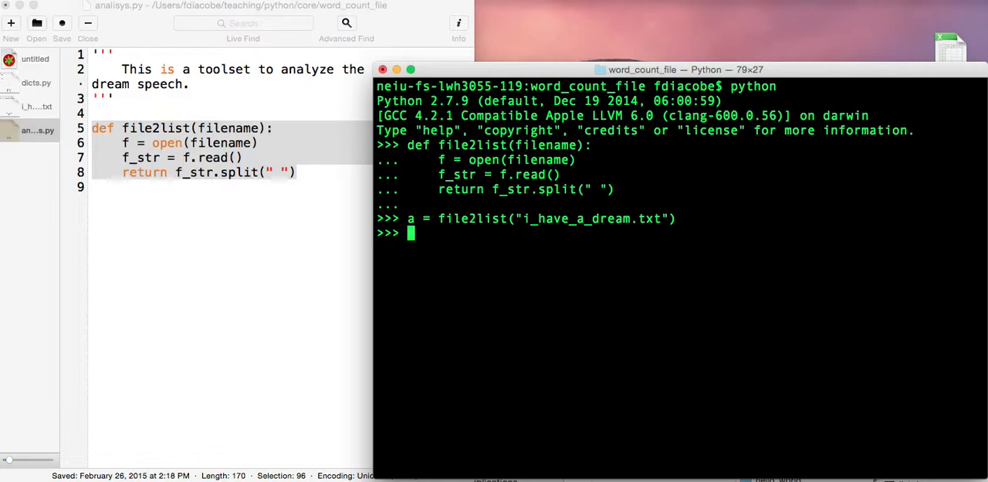
Evaluate a[:20] to list the speech's first twenty words, starting 'I', 'am', 'happy'.
text(a[)
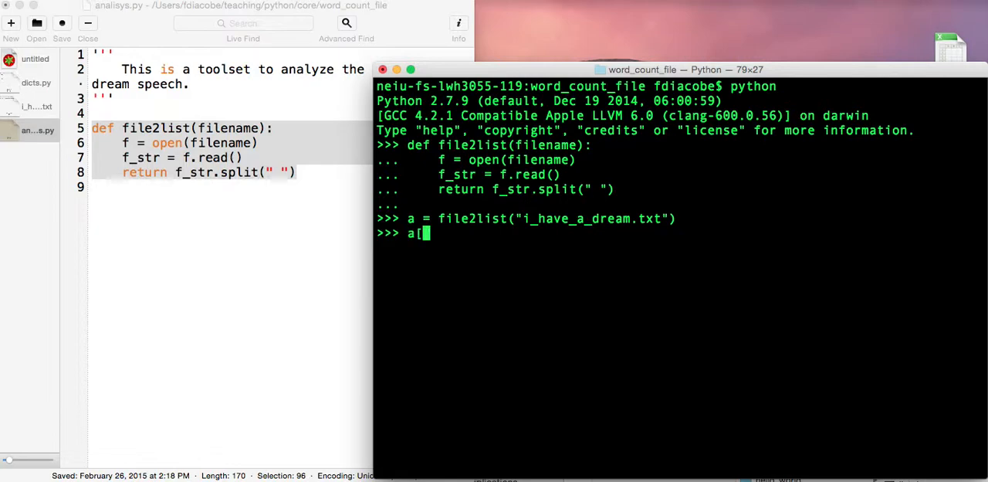
text(:2)
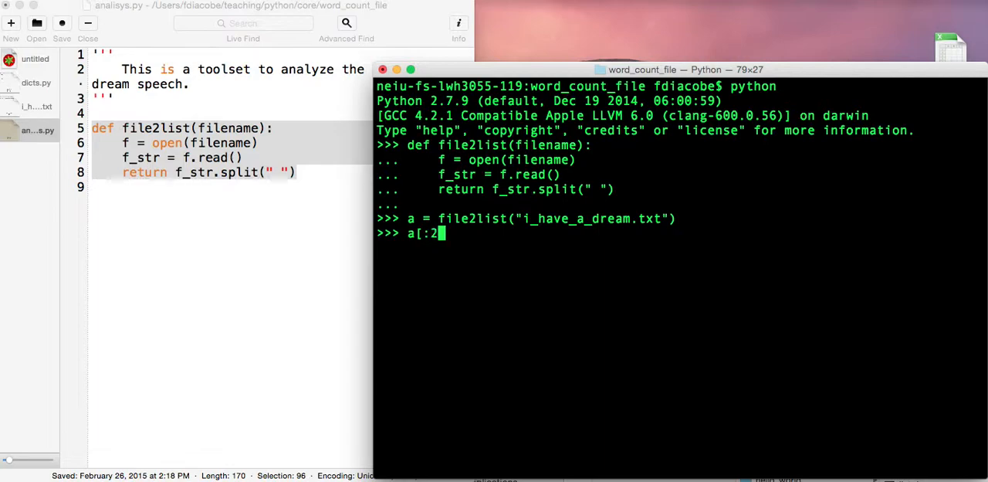
text(0])
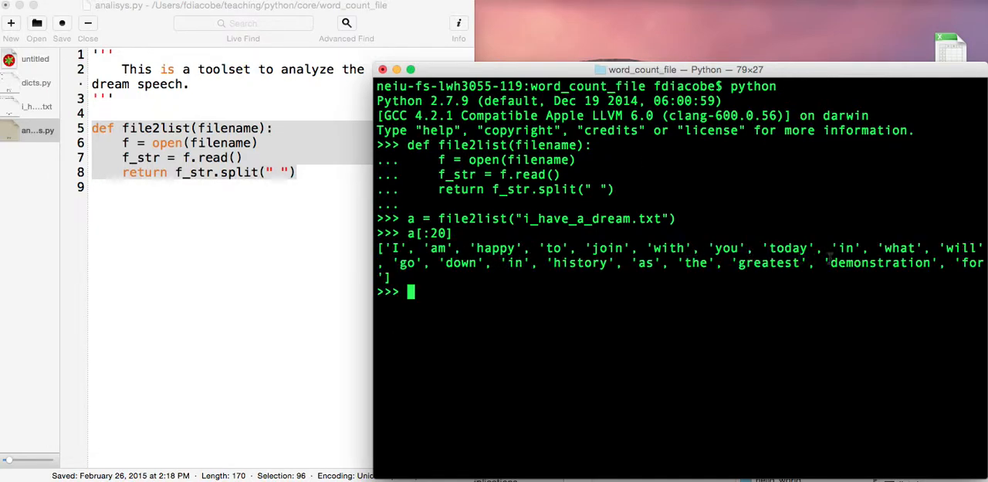
mouse_move(676, 277)
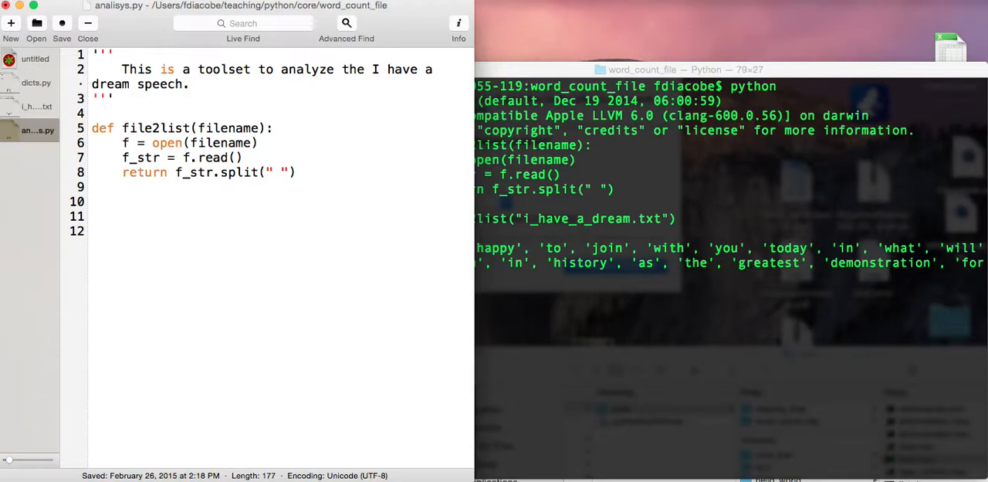
Add def count_words(l_words): with d={} as its first body line.
text(def cou)
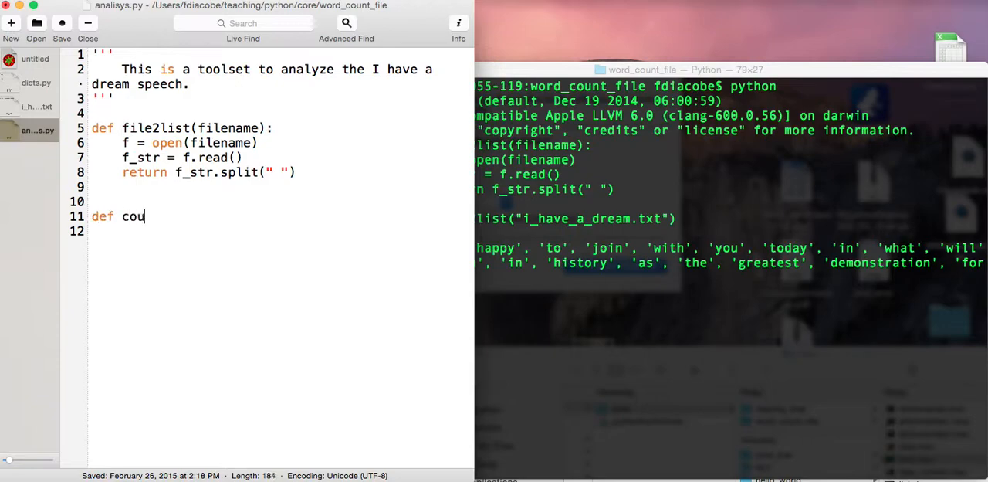
text(nt_)
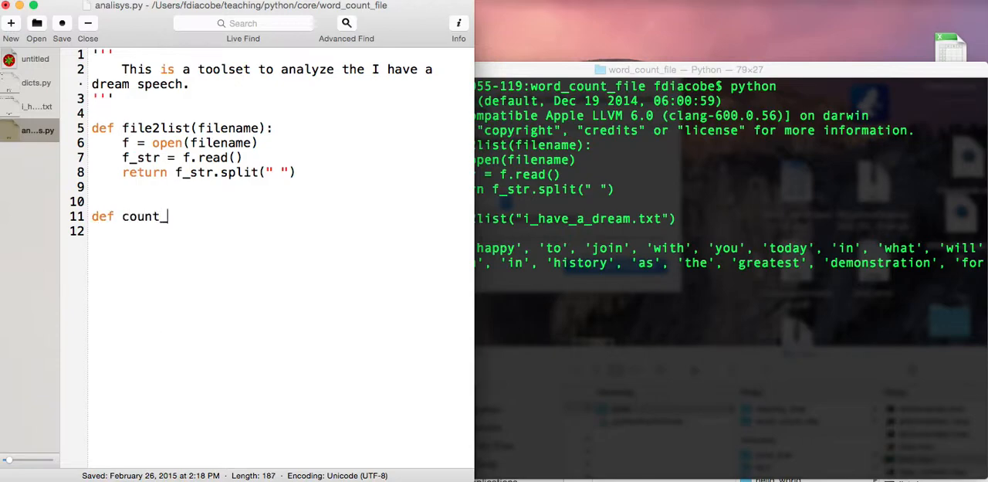
text(words())
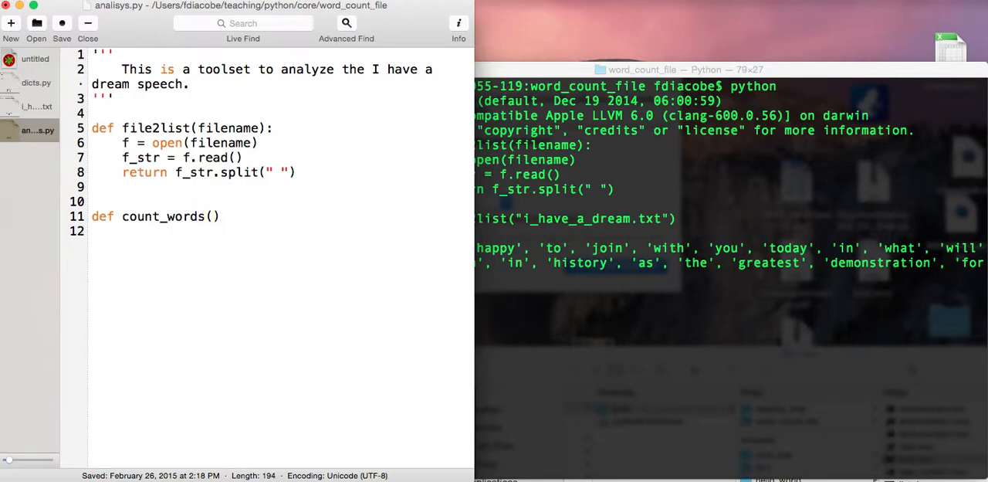
text(l_w)
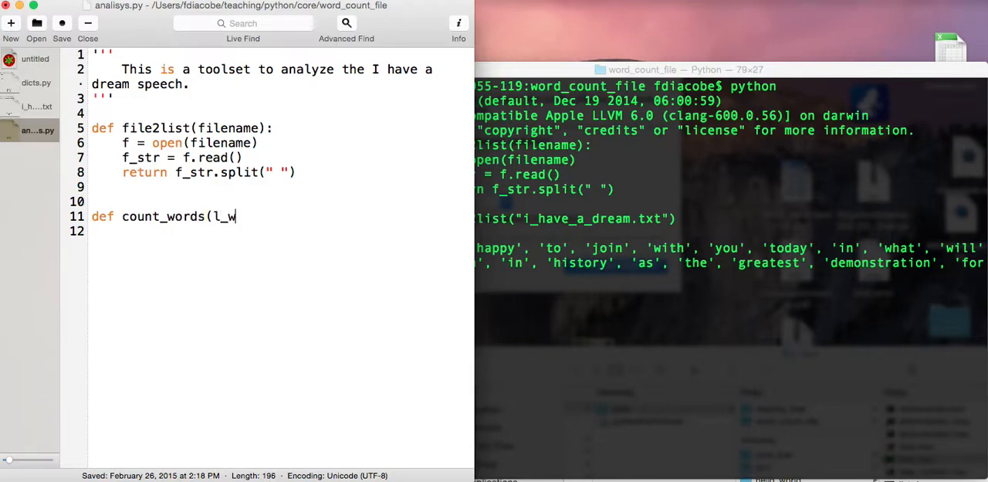
text(ords):)
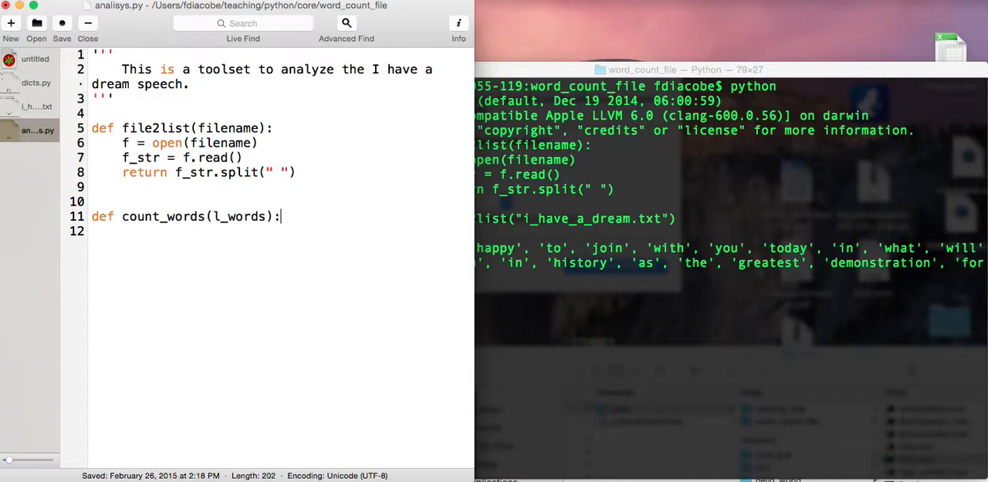
key(enter)
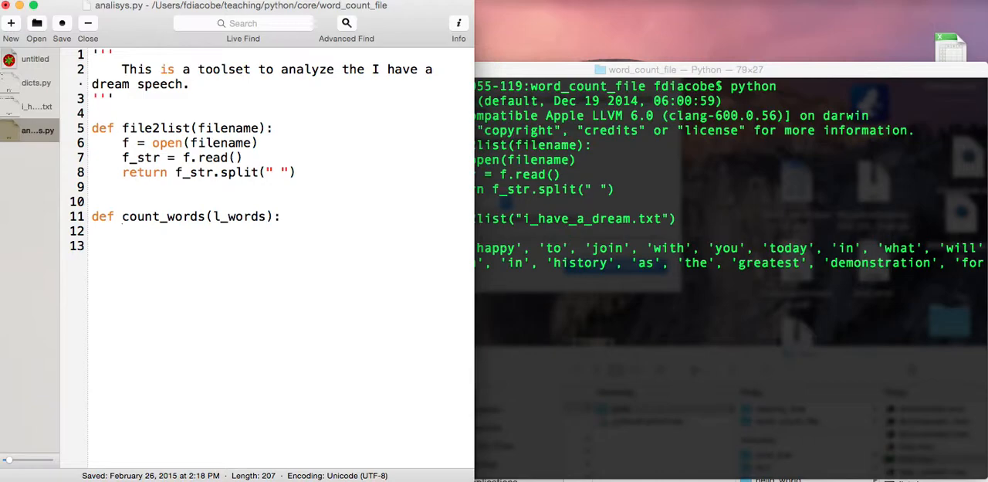
click(122, 231)
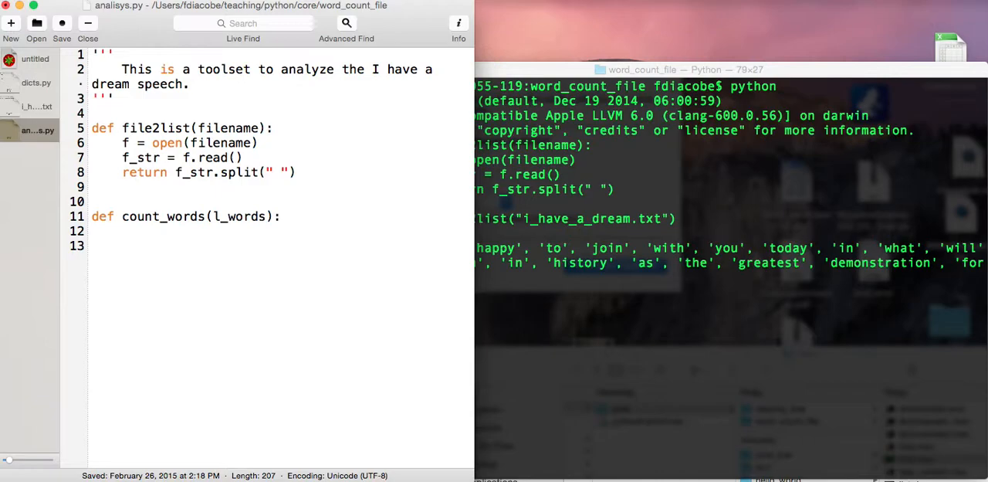
text(d={})
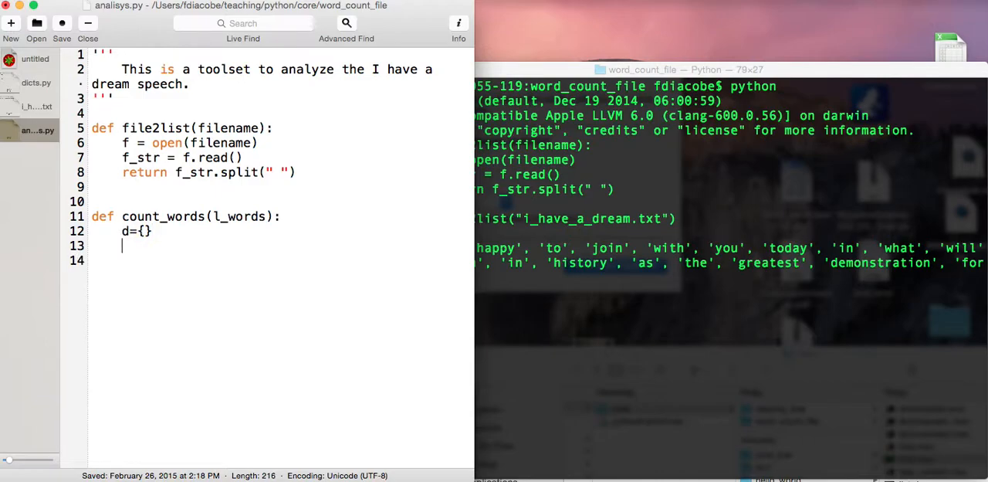
Start a for w loop over l_words containing an if d.has_key(w): check.
text(if)
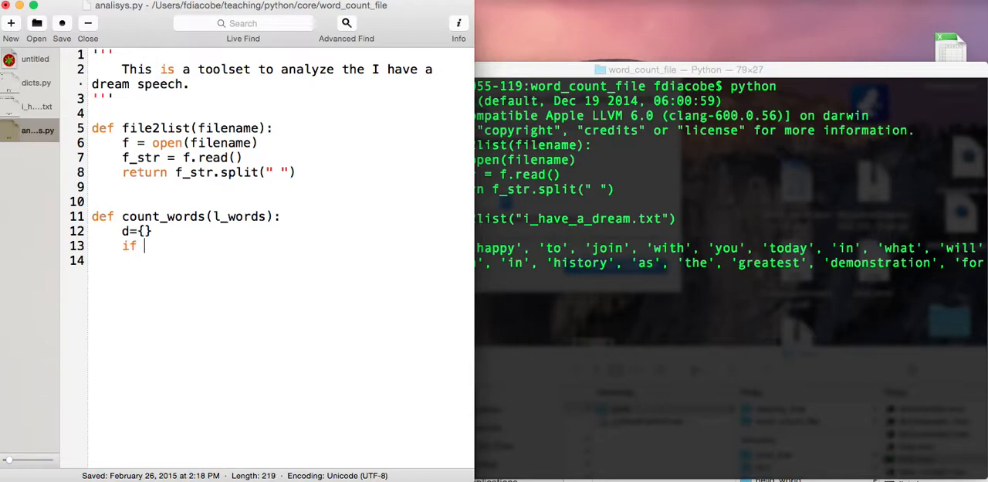
key(backspace)
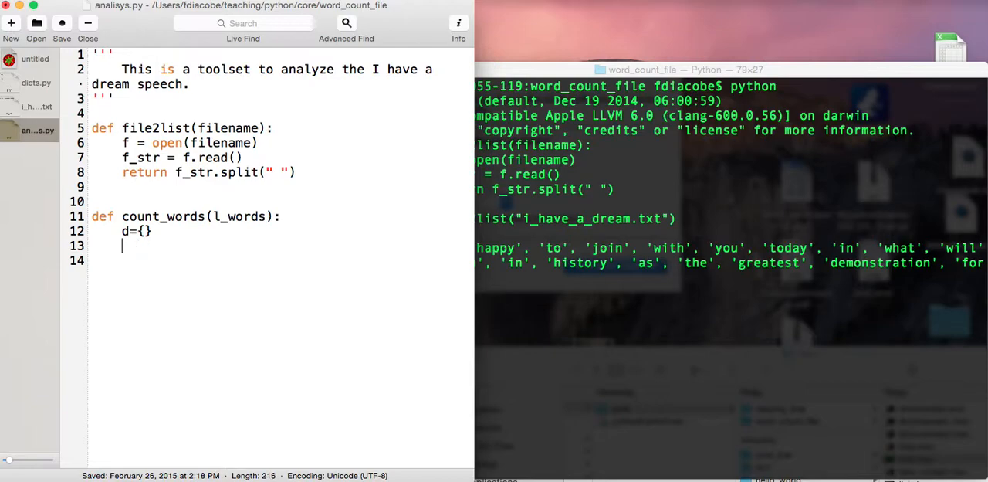
text(for w in l_words:)
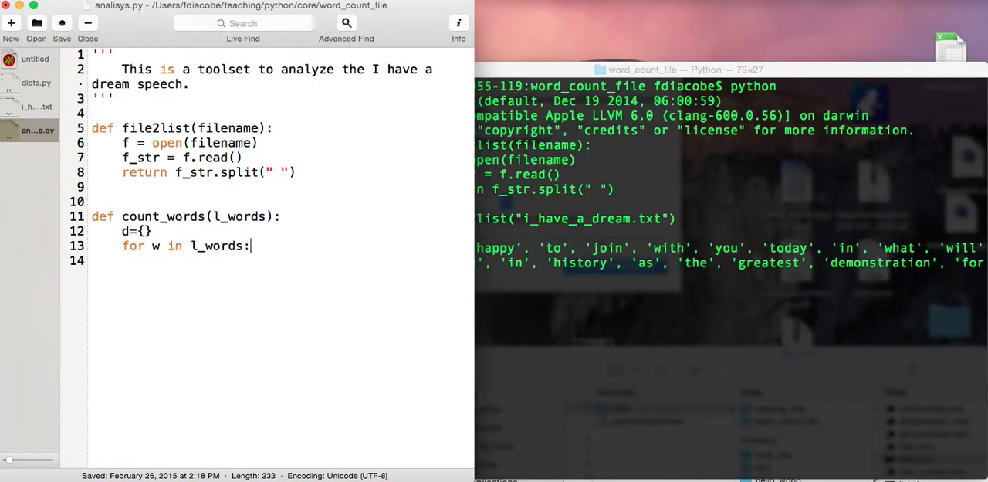
key(enter)
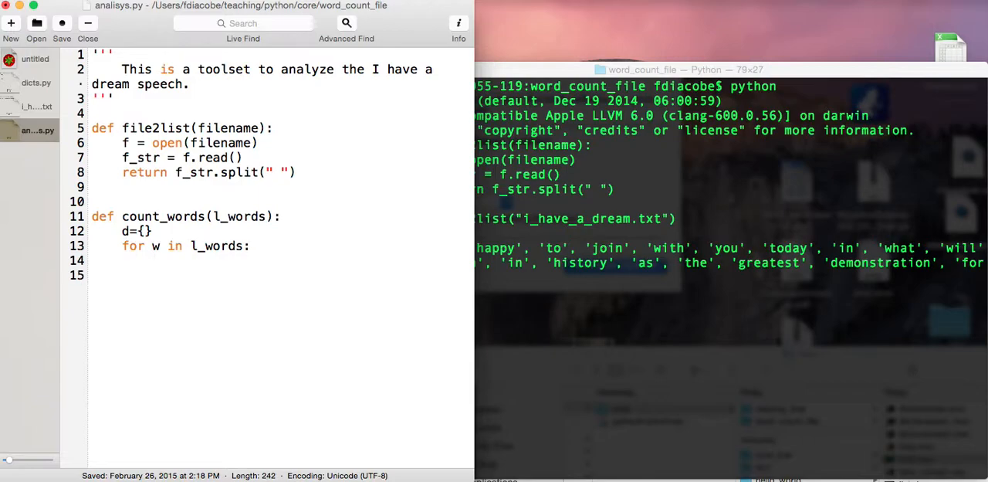
text(if)
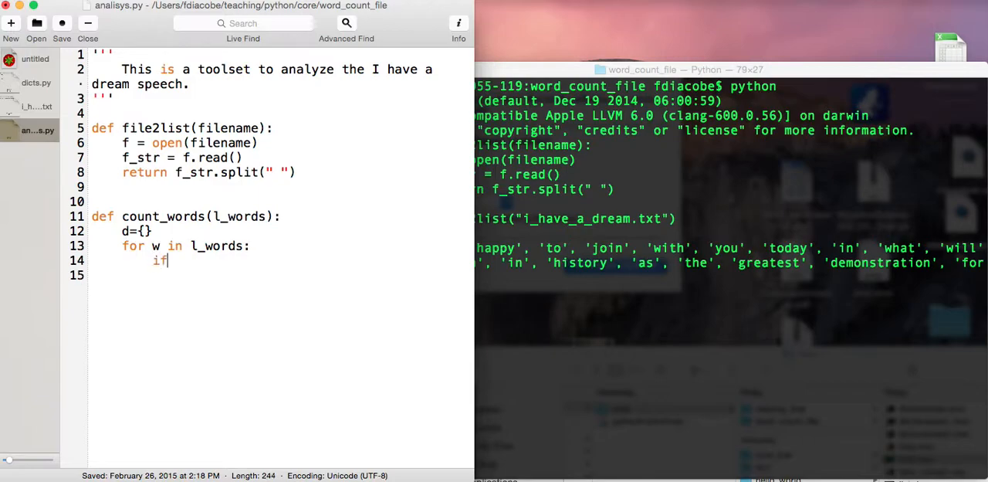
text(d.)
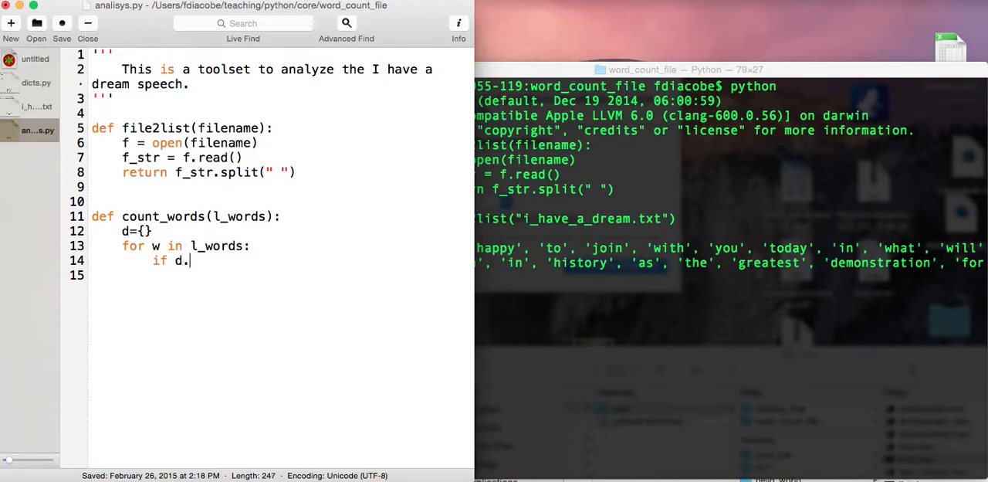
text(has_key(w)
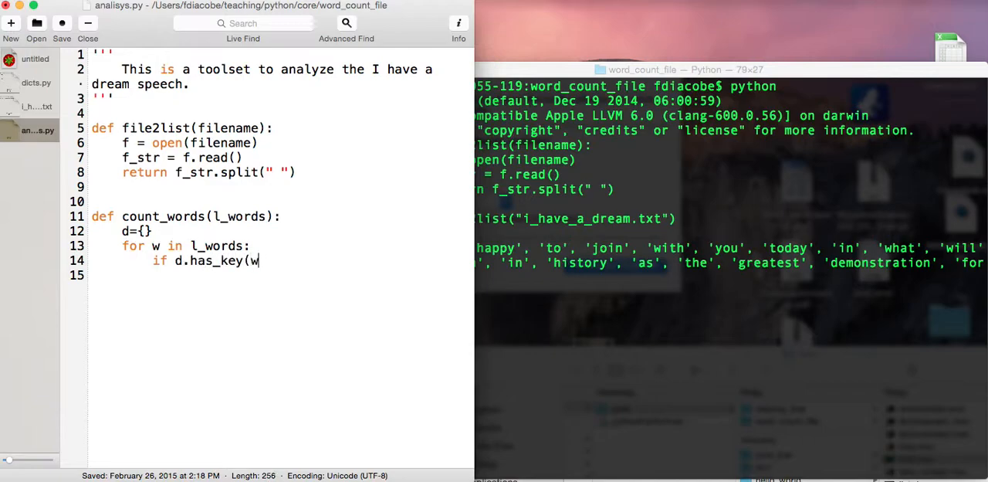
text())
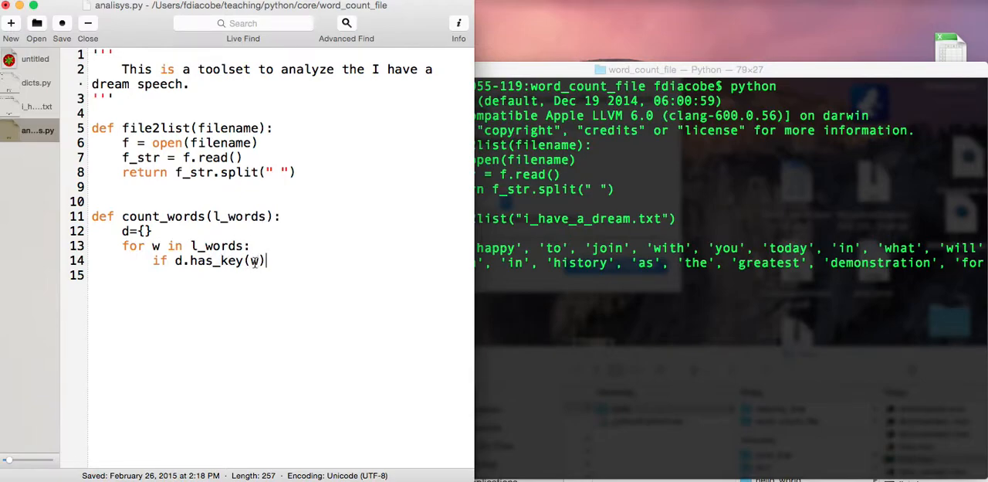
text(:)
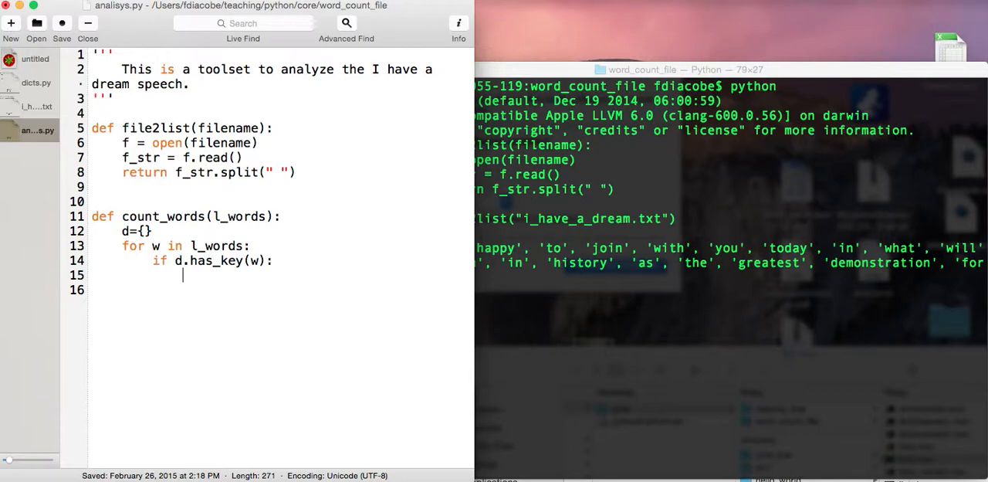
Add d[w] += 1, an else branch setting d[w] = 1, and return d.
text(d[w])
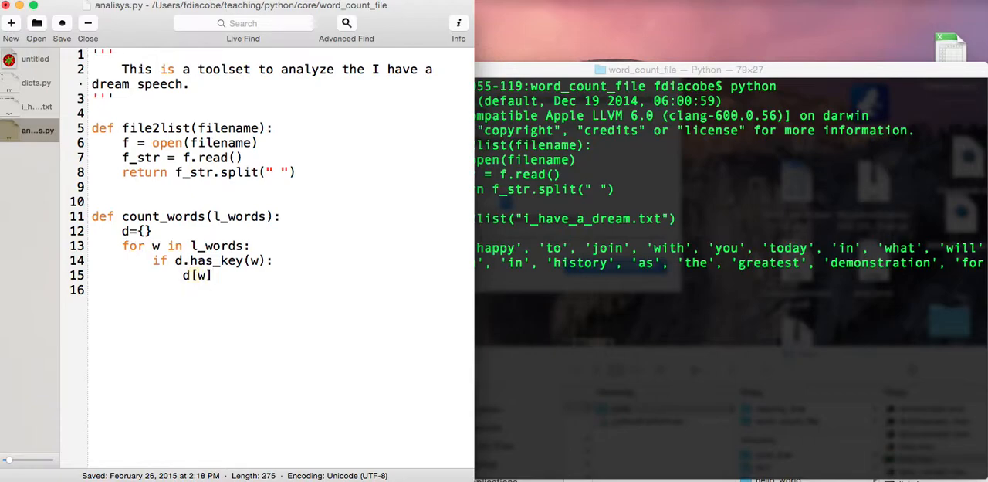
text(+= 1)
text(else:)
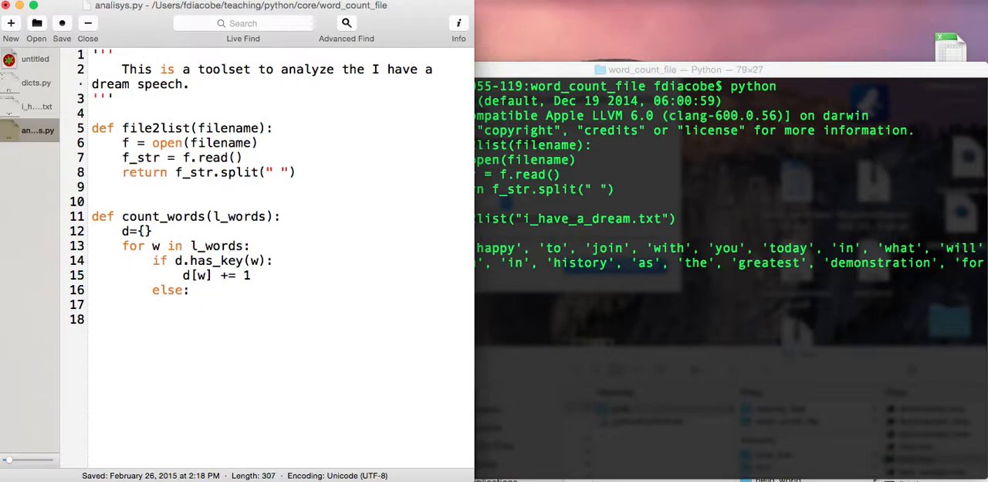
text(d)
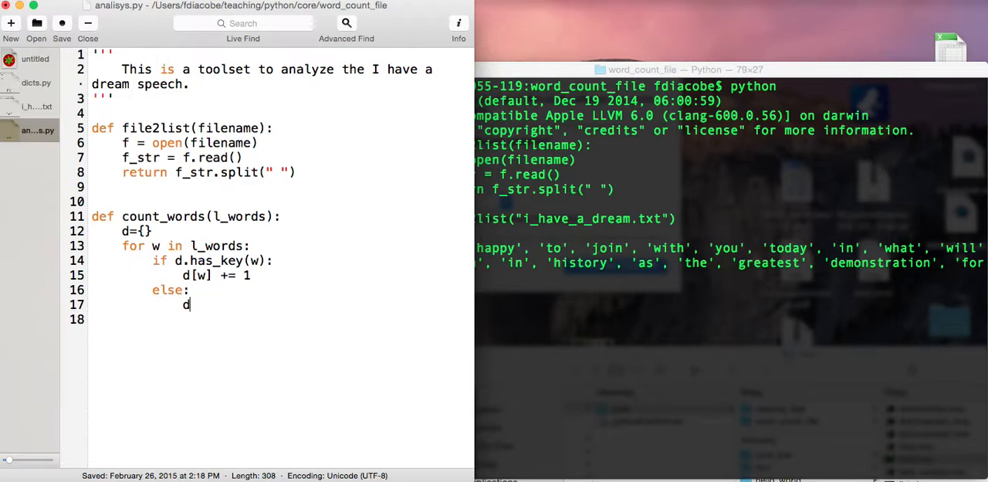
text([w] =)
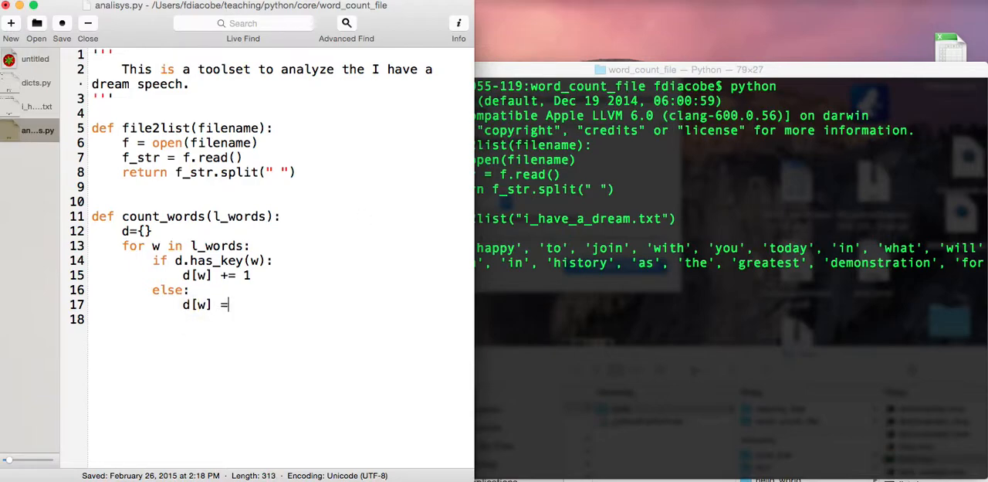
text(1)
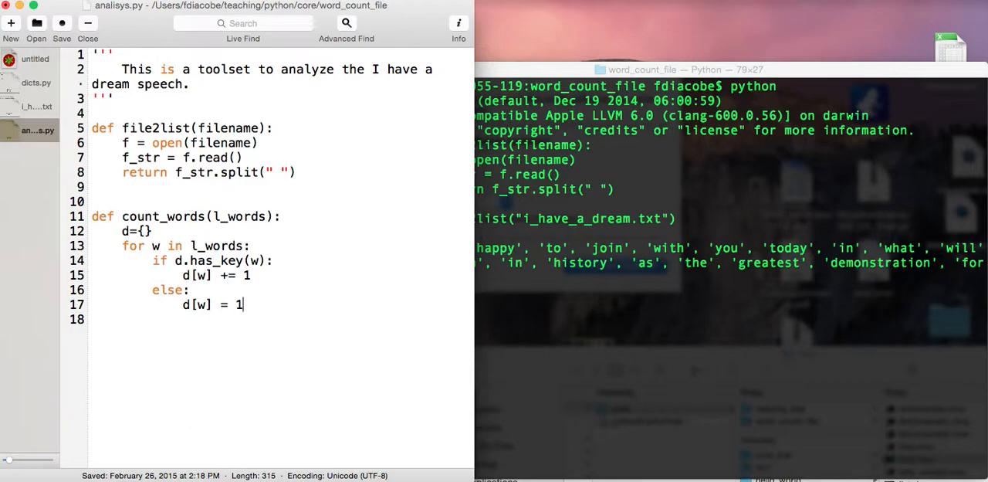
key(enter)
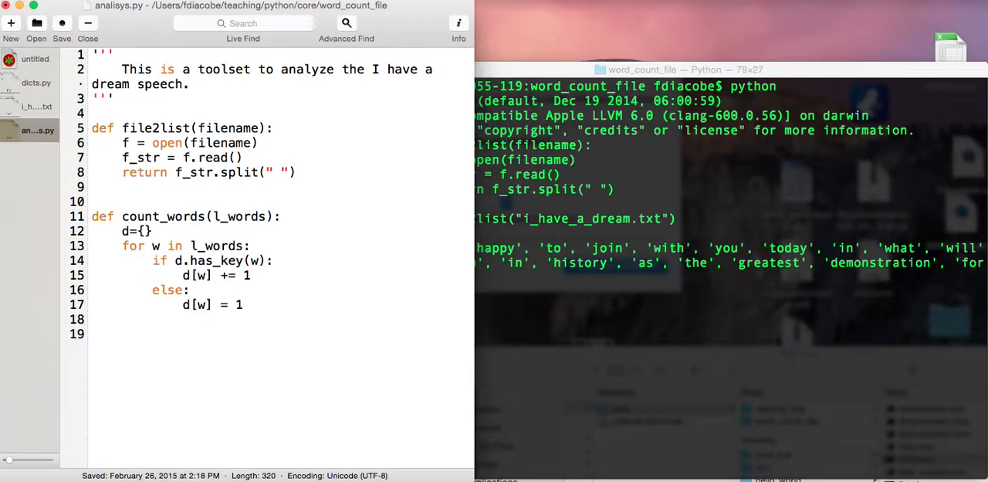
text(return)
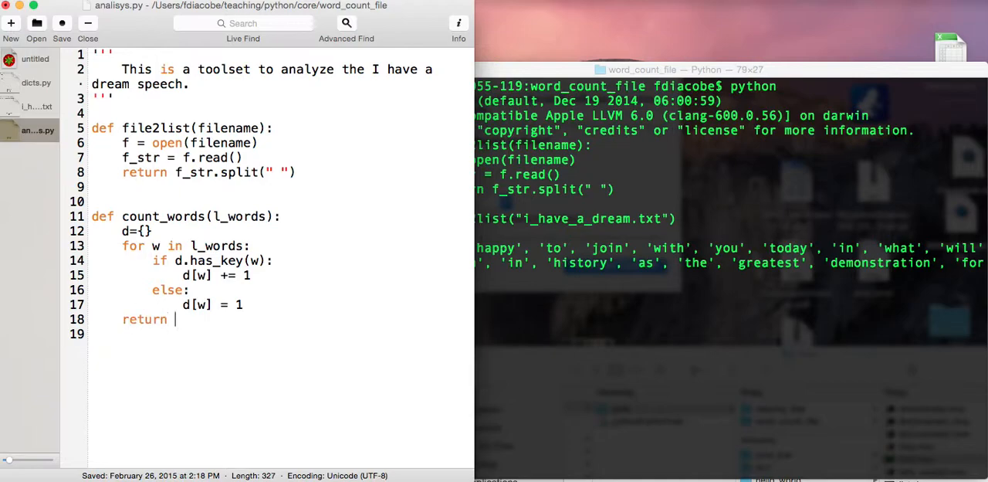
text(d)
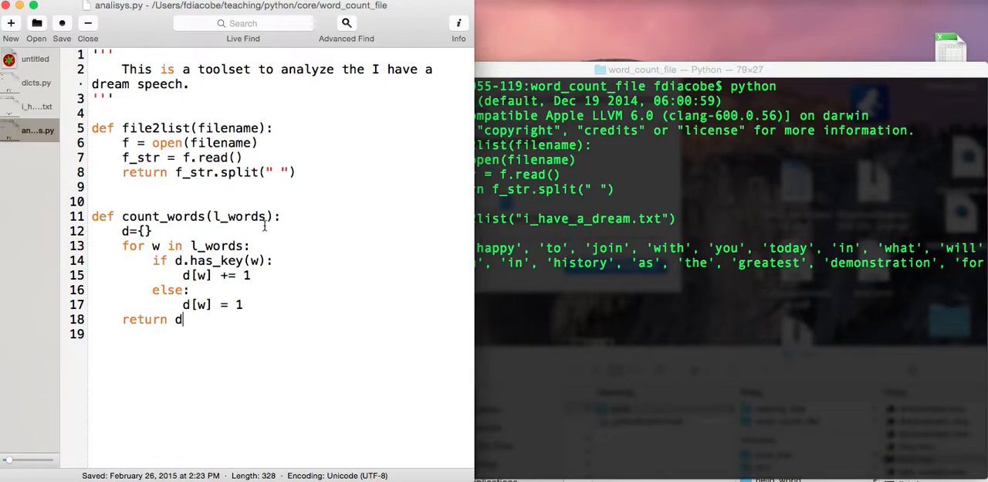
Paste the count_words function into the Python prompt, run wc = count_words(a), and display wc.
drag(91, 216, 182, 318)
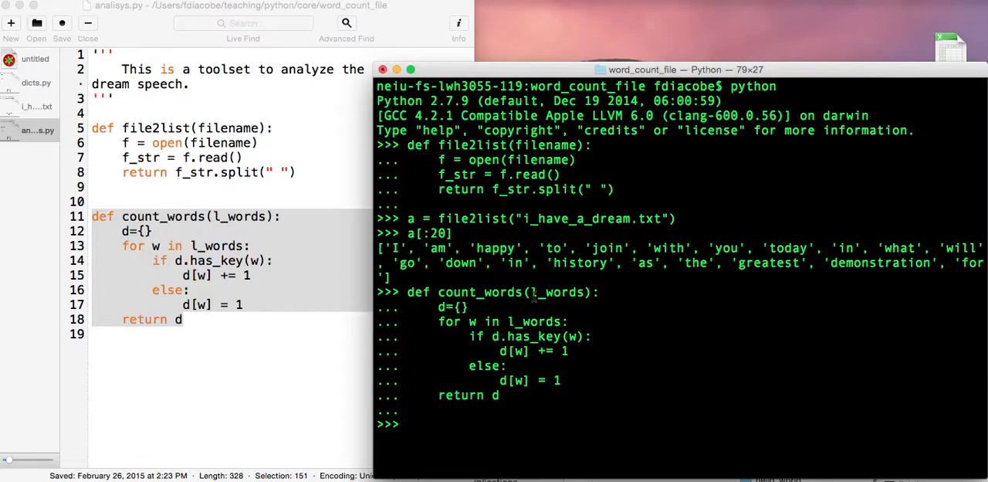
double_click(556, 291)
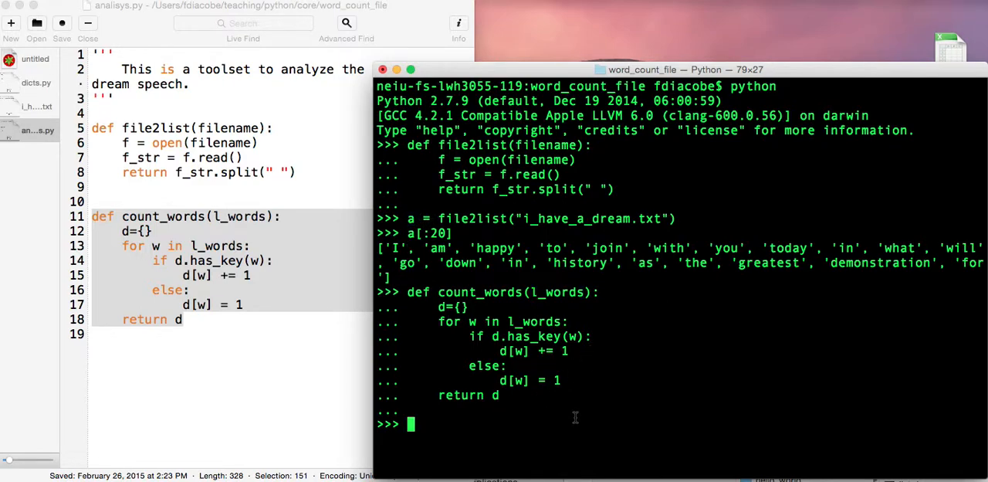
text(w)
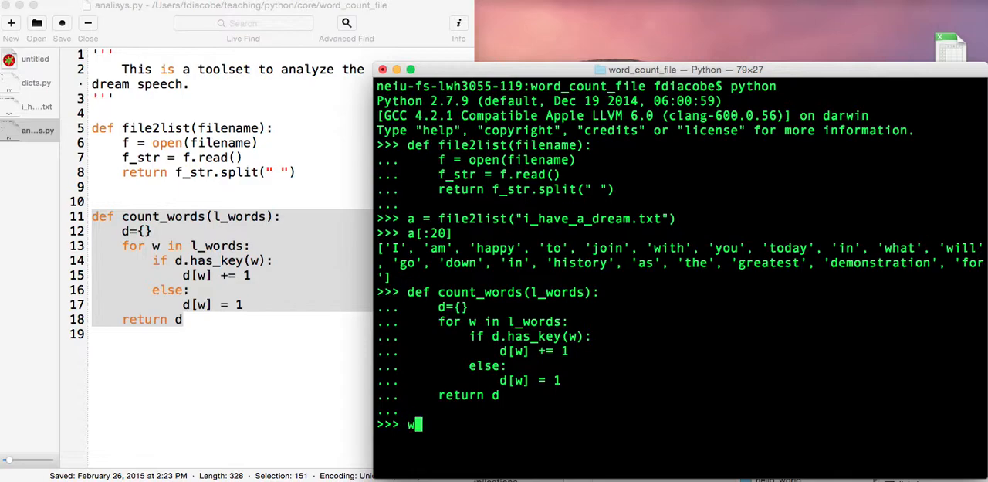
text(c = c)
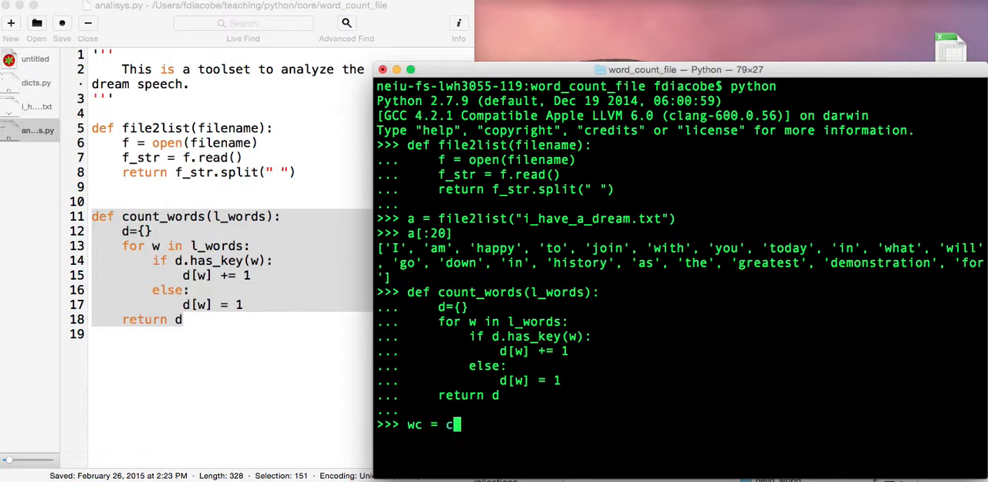
text(ount_words)
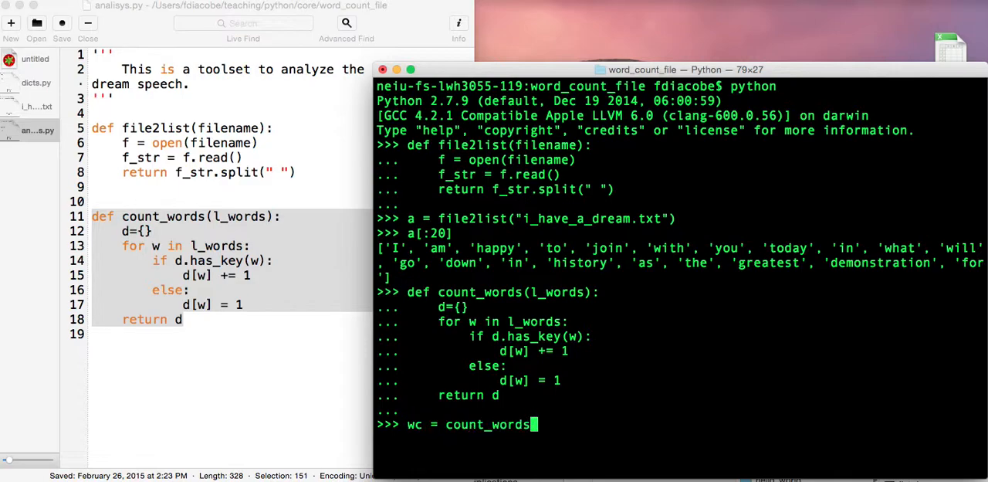
text((a)
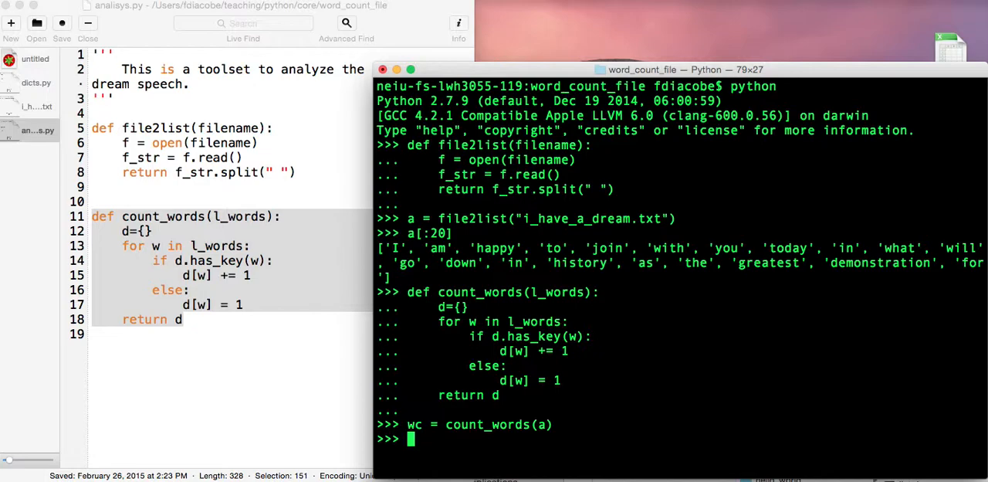
text(wc)
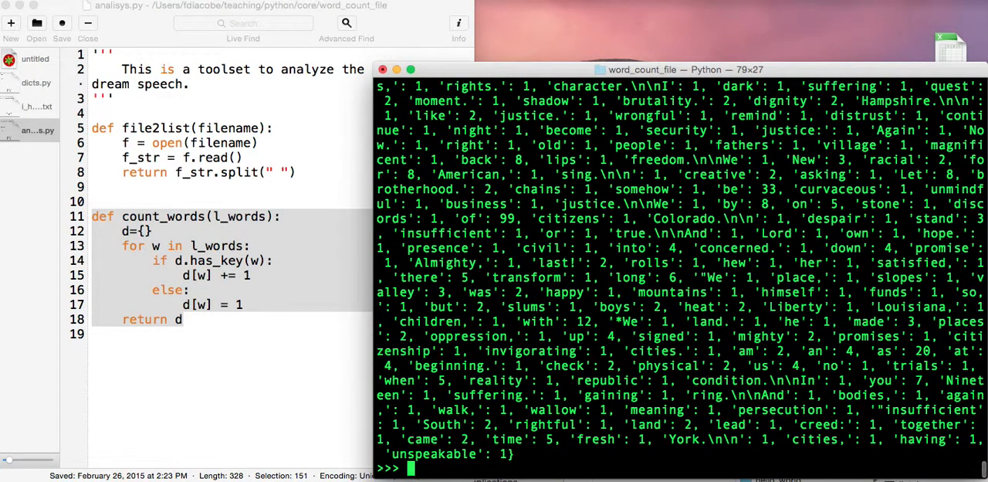
Look up wc["freedom"] in the Python session (returns 19), then enter wc["America"].
double_click(514, 439)
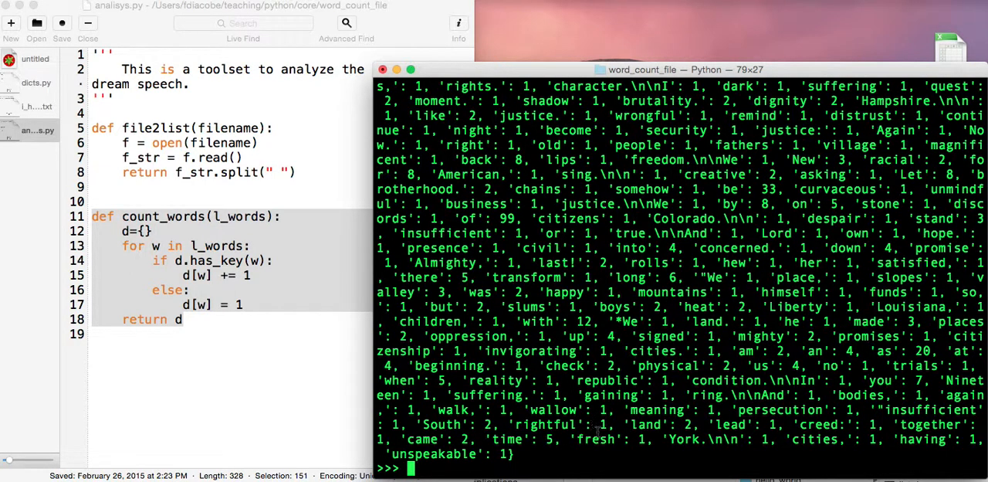
text(d["freedom)
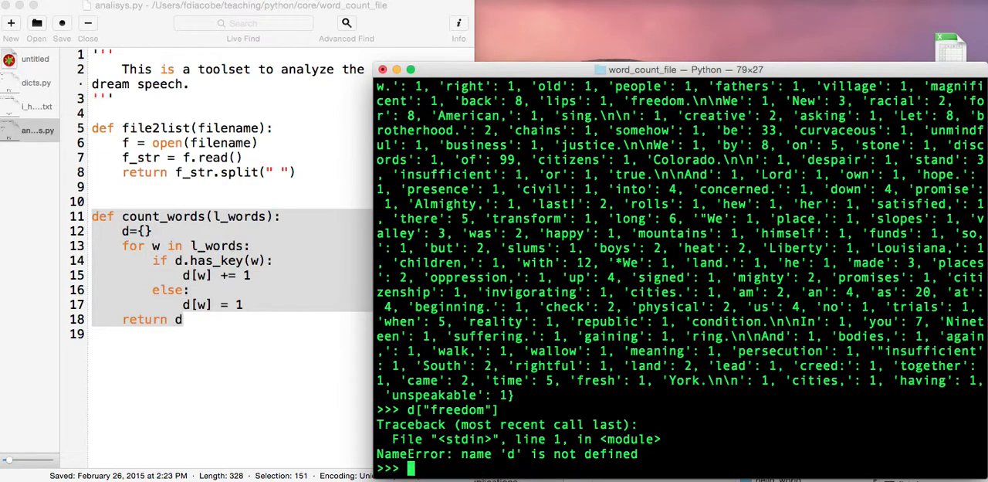
text(wc[)
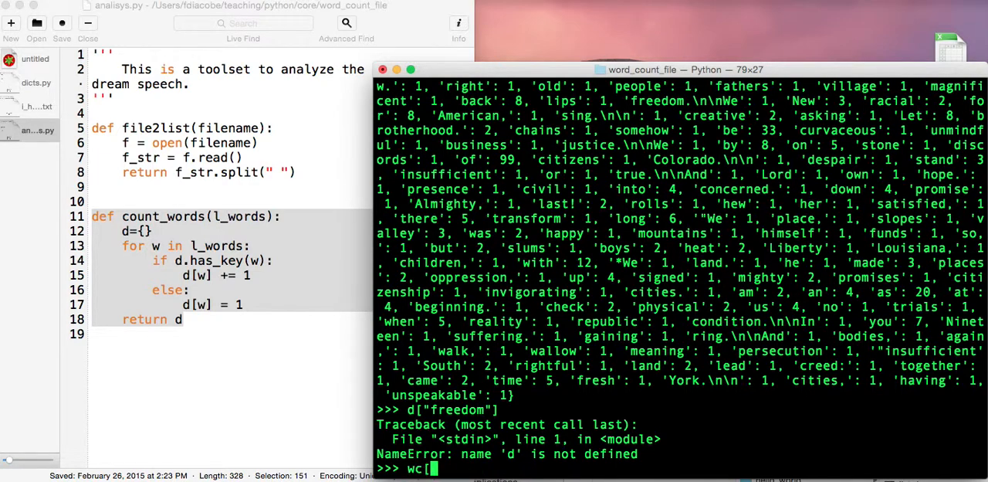
text(["freedom")
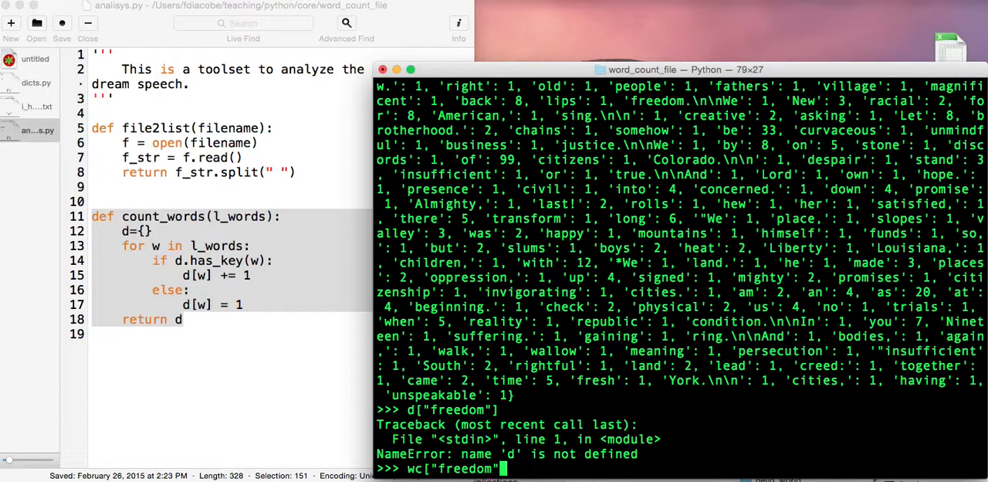
key(enter)
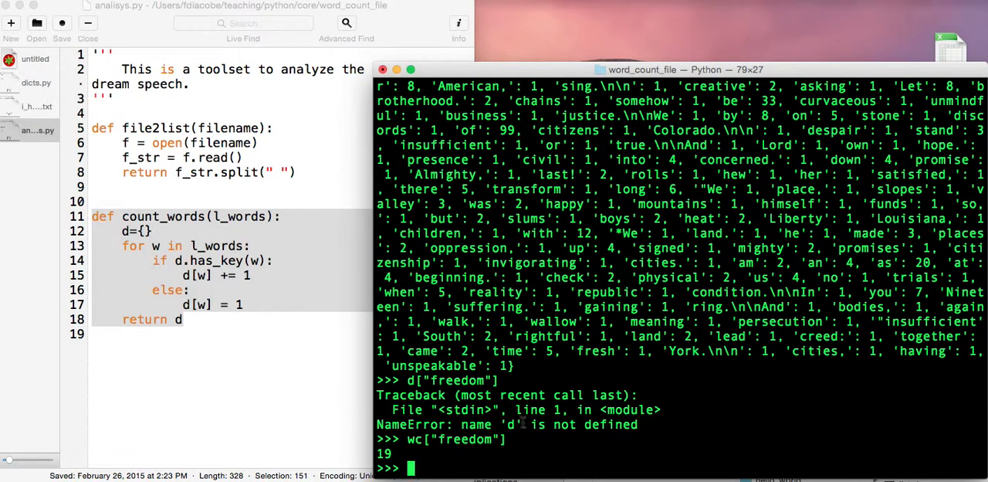
text(wc["Am)
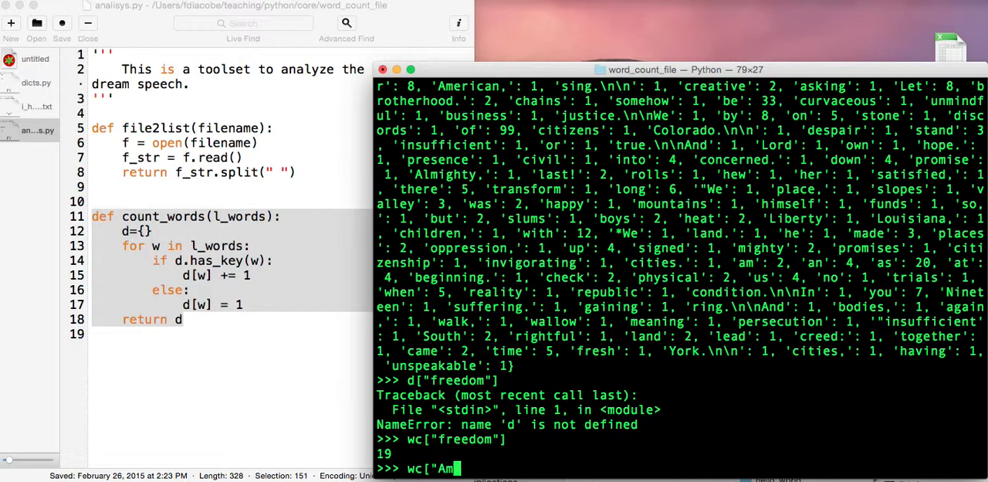
text(erica"])
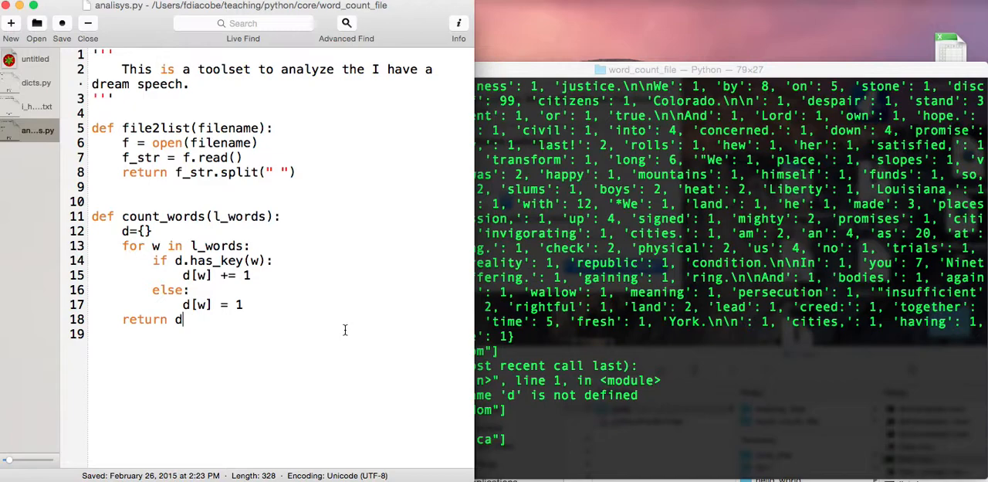
Below count_words, add a blank line and a = file2list("i_have_a_dream.txt").
key(Enter)
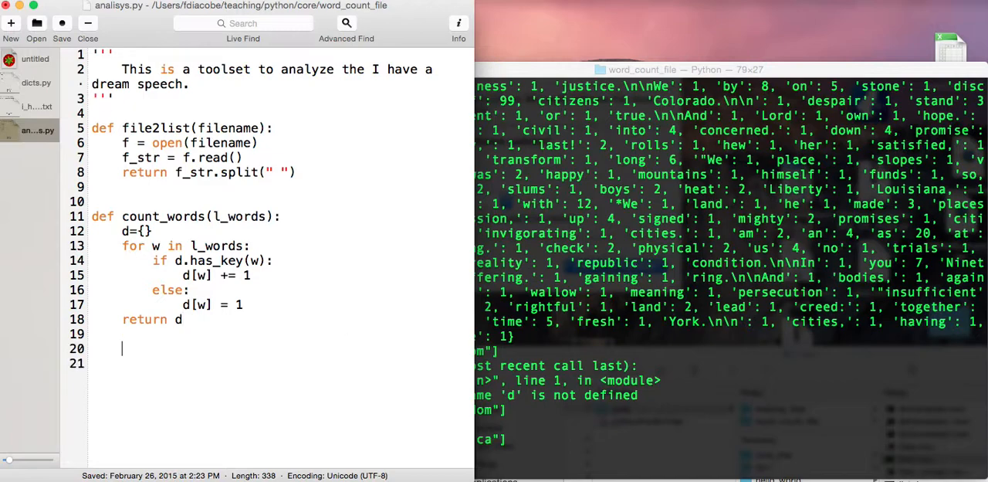
key(enter)
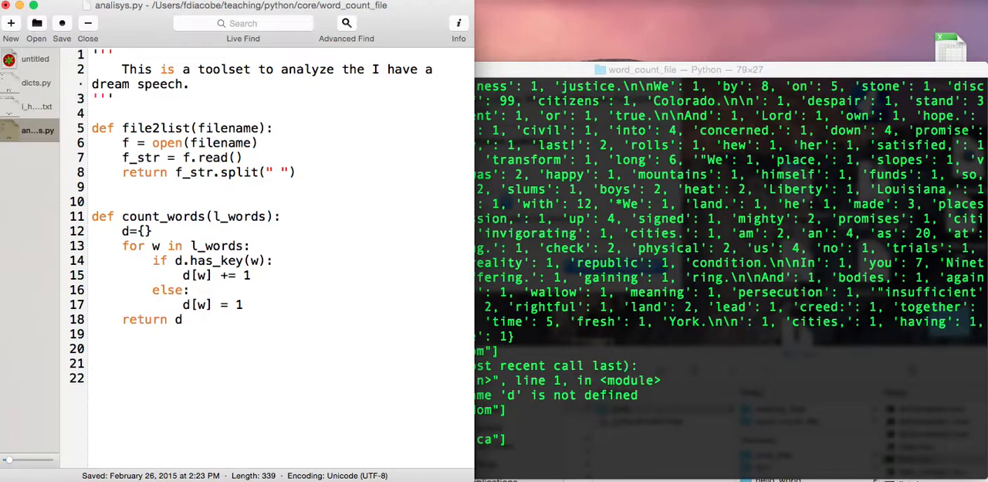
text(a =)
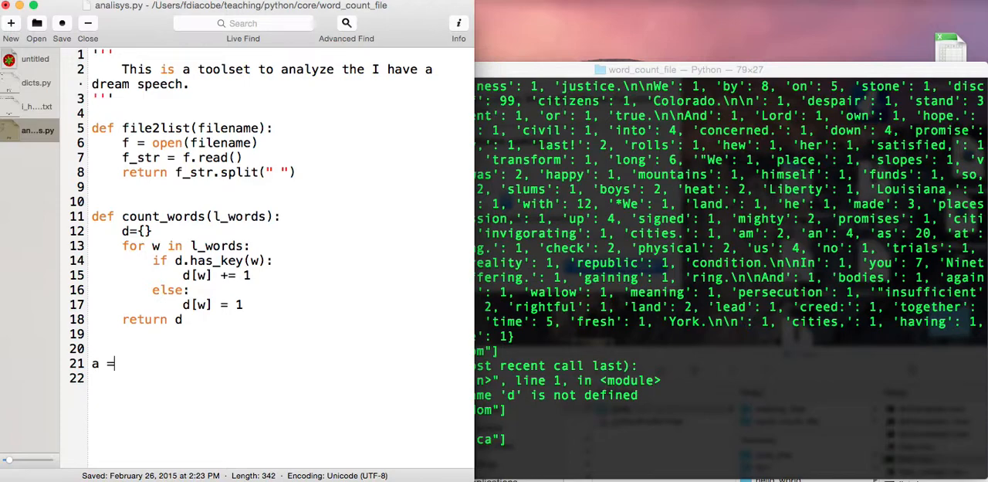
text(file2)
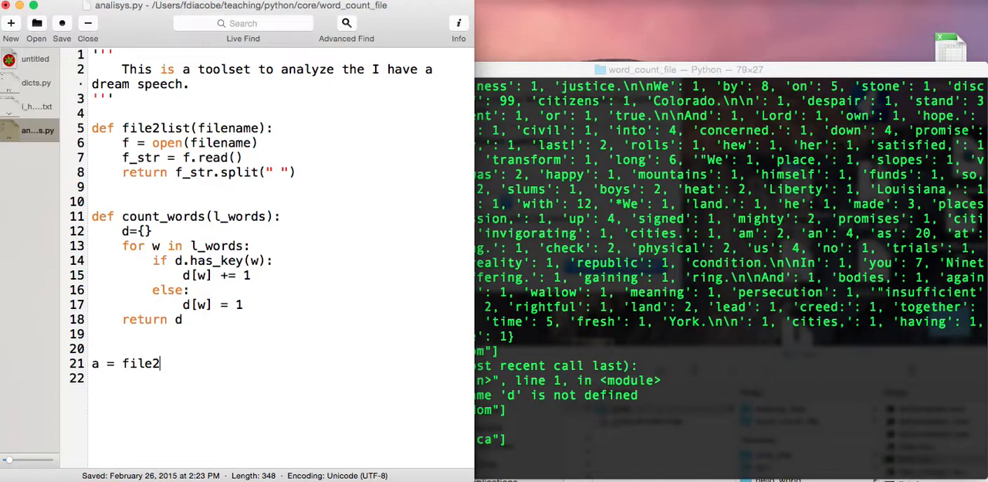
text(list(")
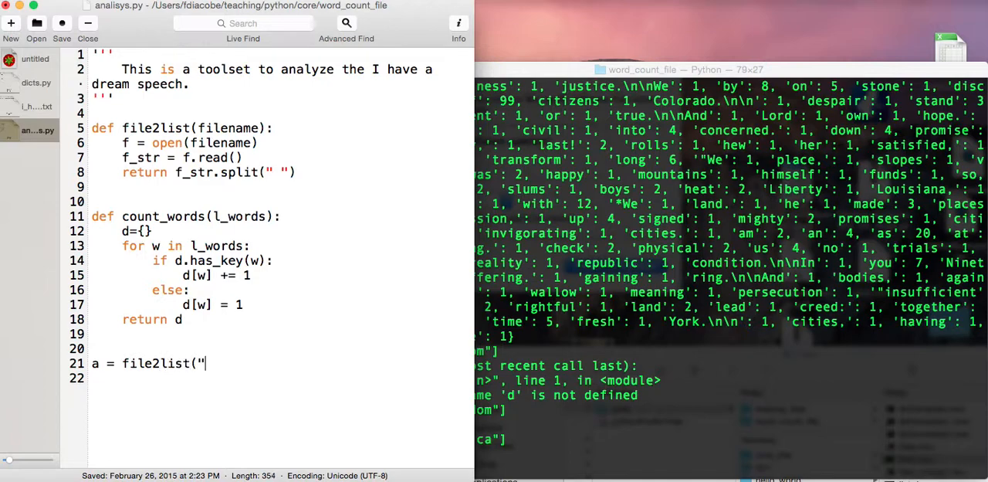
text(i_have_)
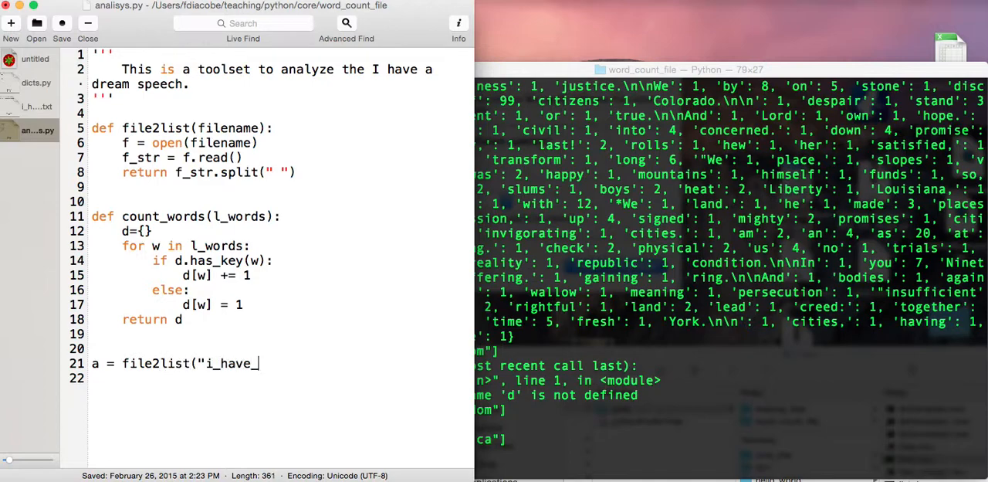
text(a_dre)
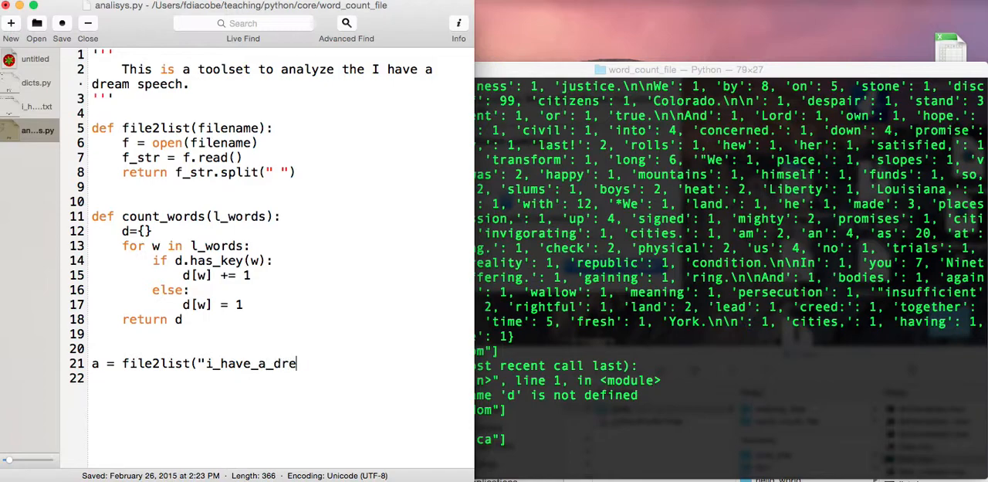
text(am.txt)
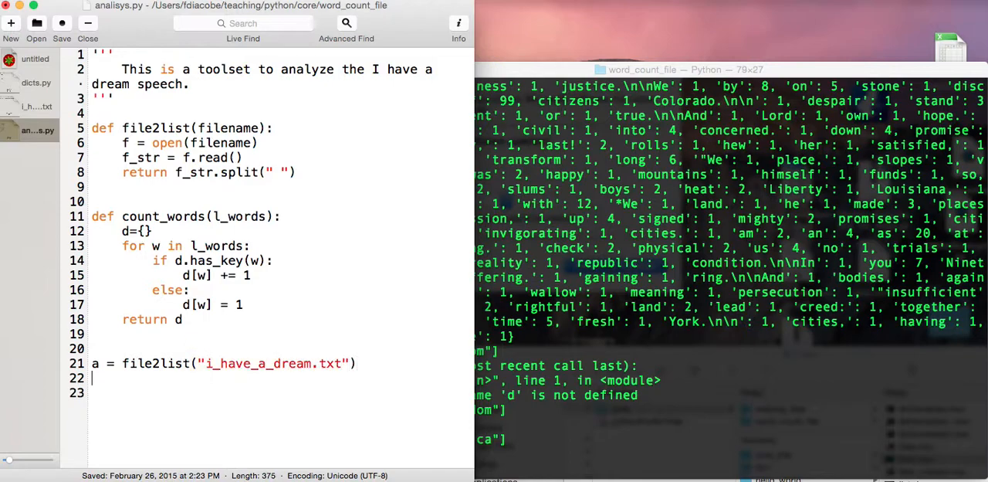
Add wc = count_words(a) and print wc to finish the main program.
text(wc)
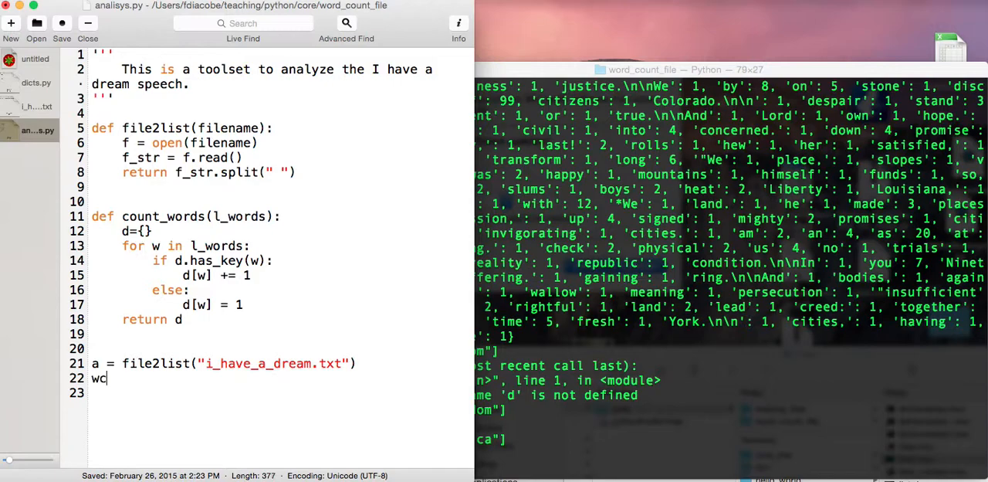
text(= c)
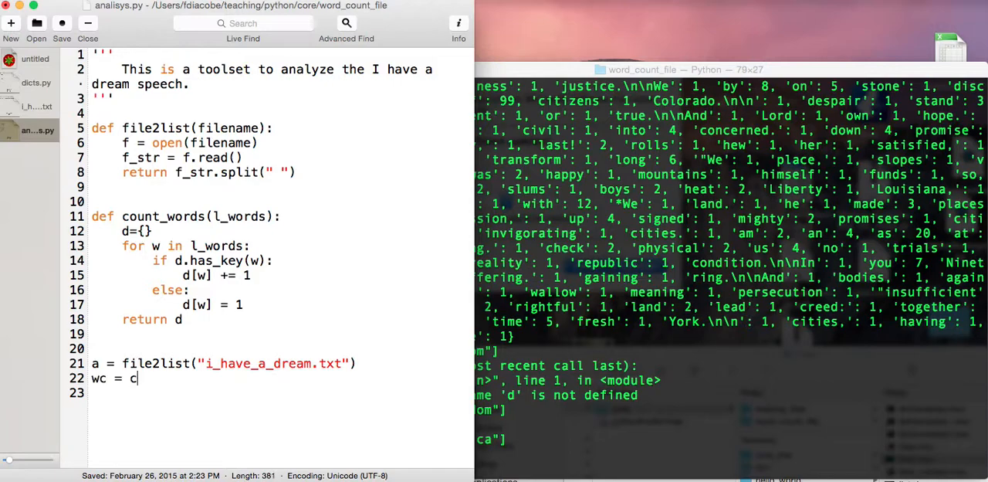
text(ount_w)
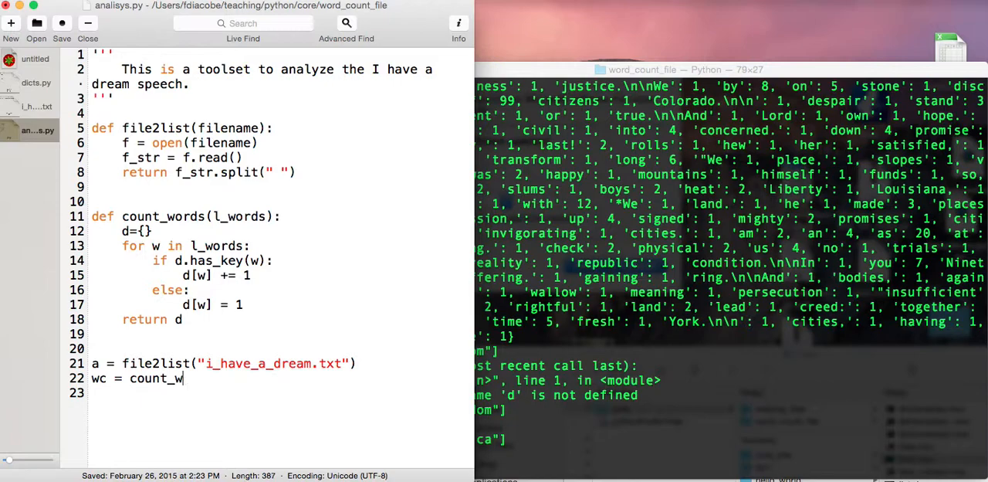
text(ords(a)
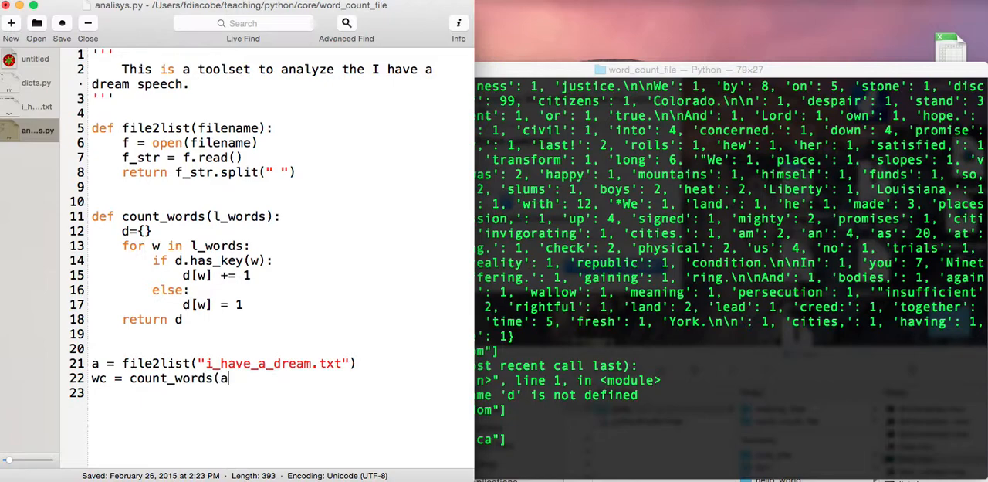
text())
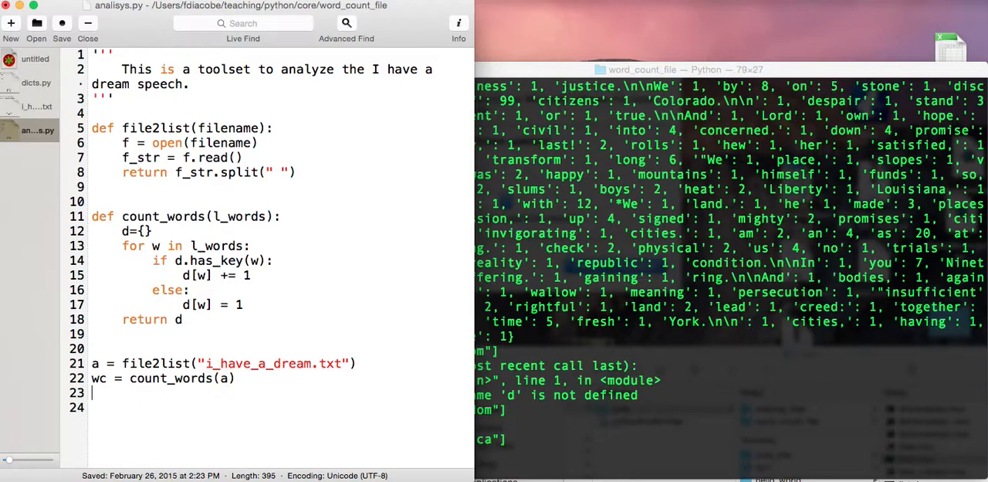
key(enter)
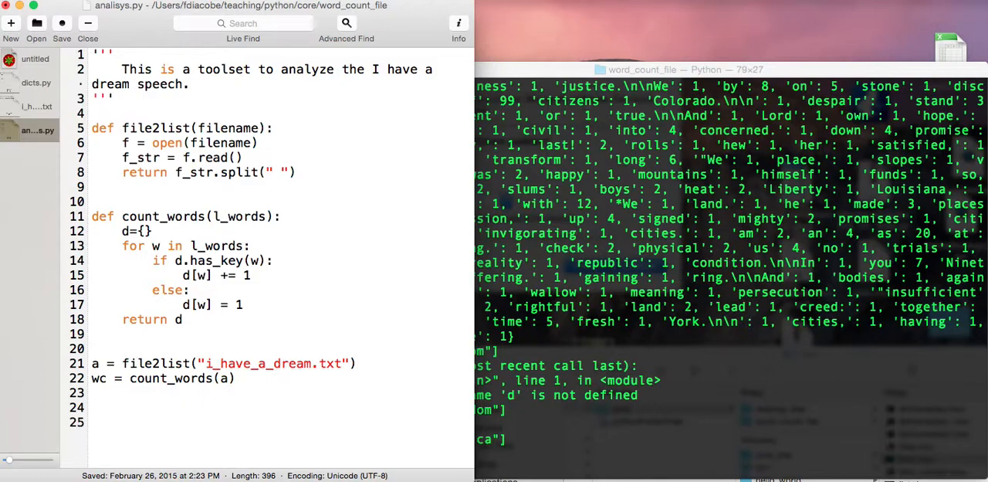
text(print wc)
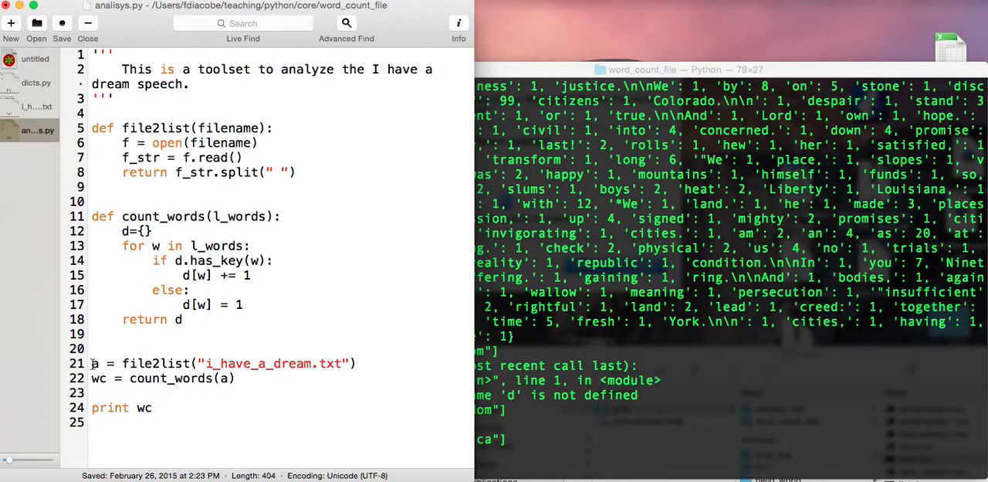
drag(92, 363, 152, 408)
text(quit()
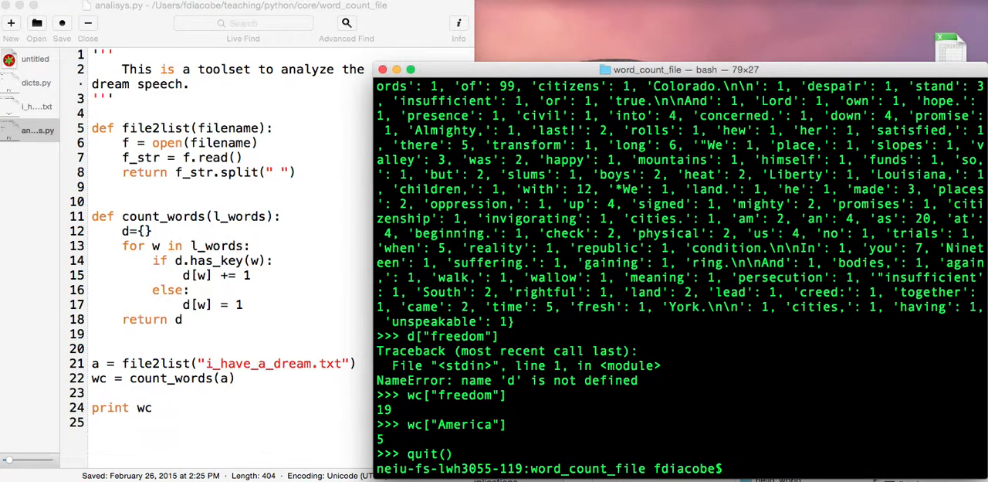
Run python analisys.py from the bash prompt to print the word-count dictionary.
text(python)
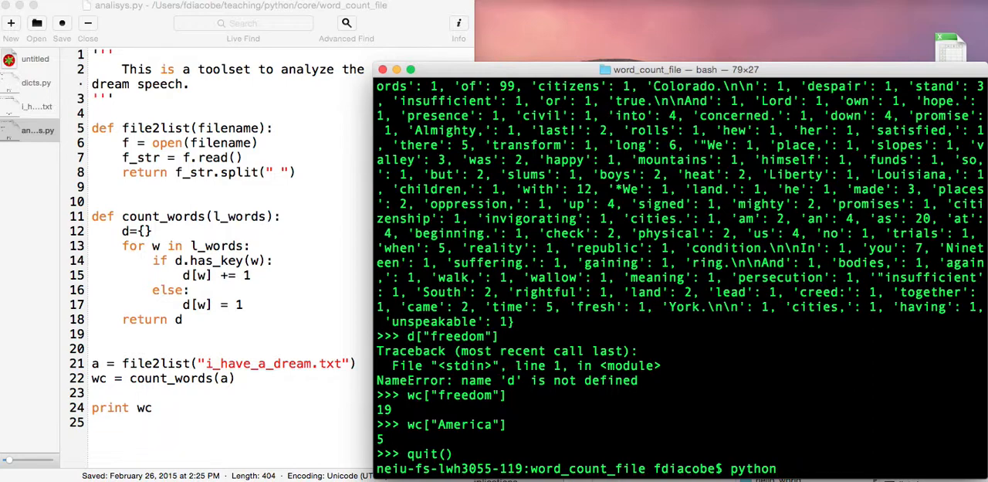
text(wor)
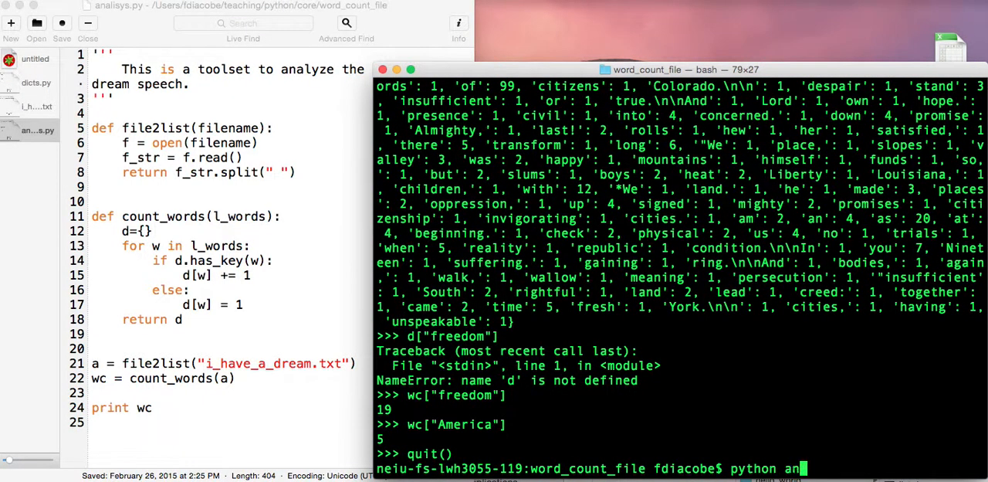
text(alisys.py)
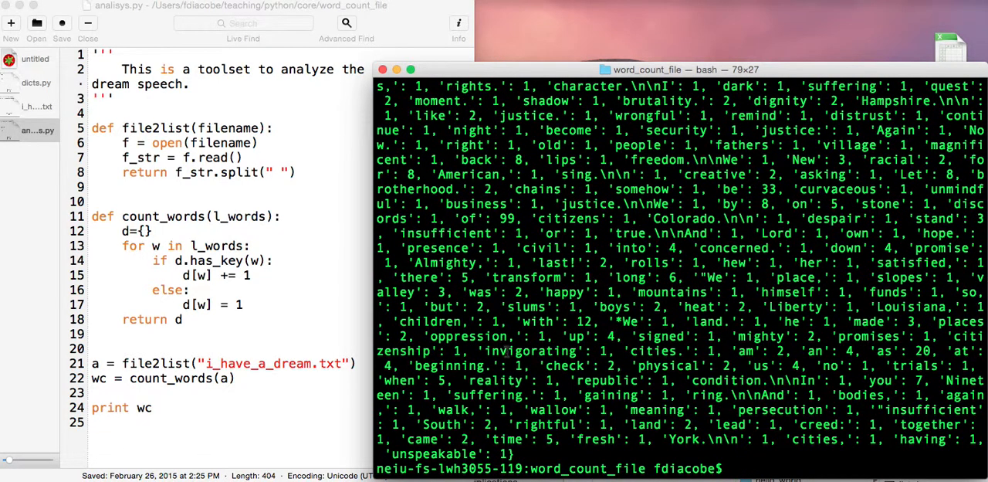
mouse_move(502, 353)
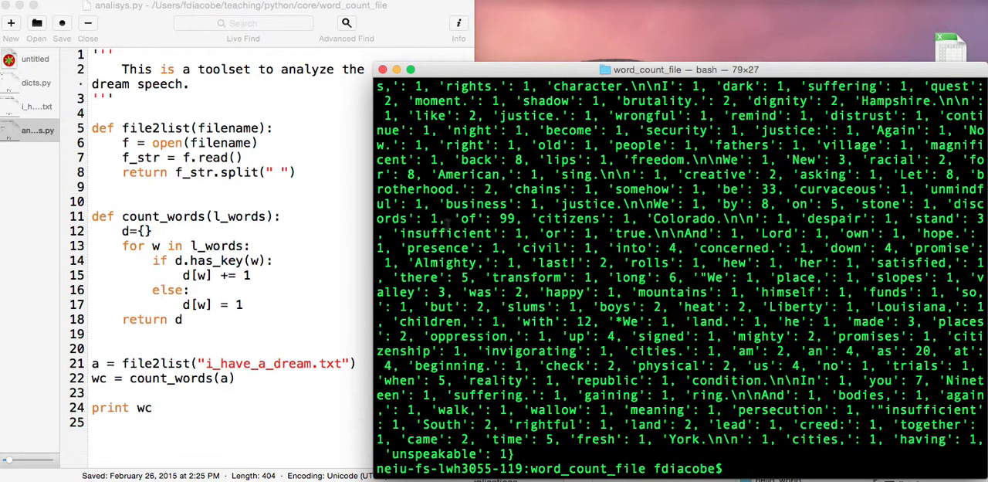
double_click(455, 174)
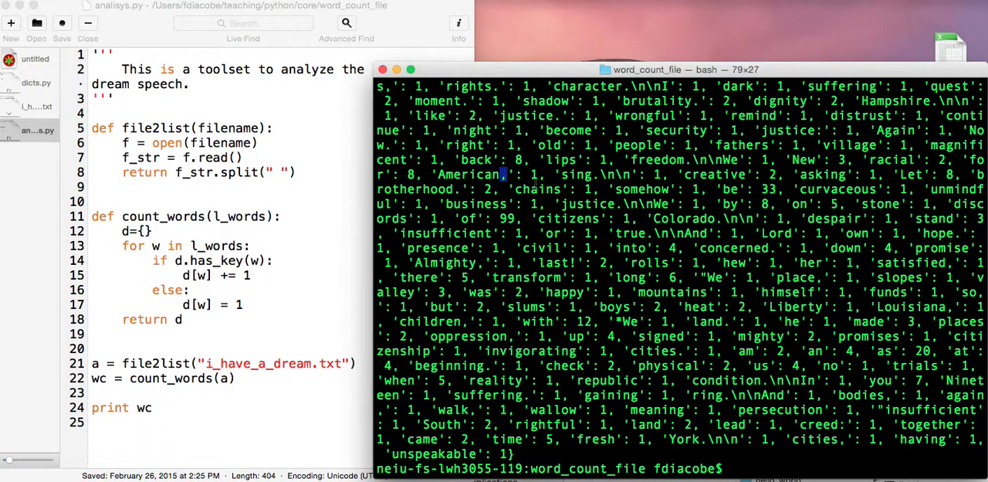
mouse_move(608, 230)
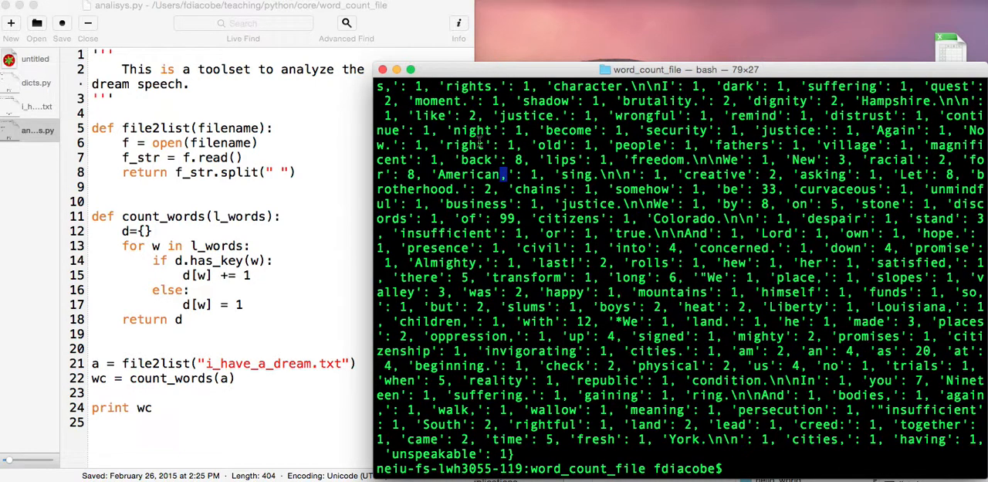
mouse_move(623, 187)
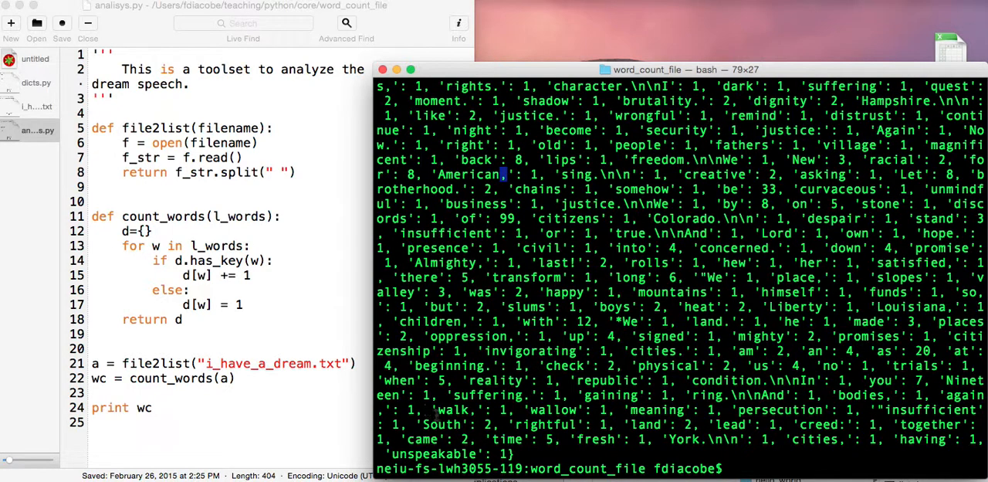
double_click(455, 424)
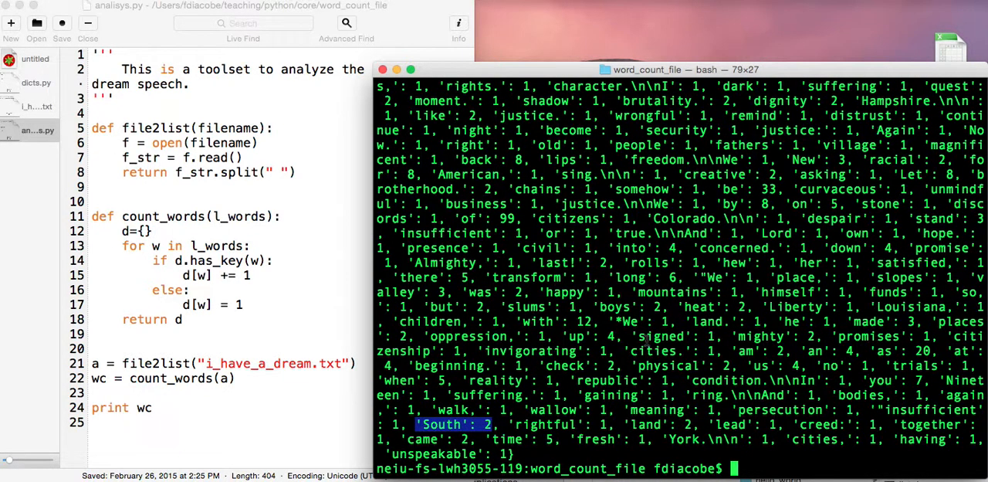